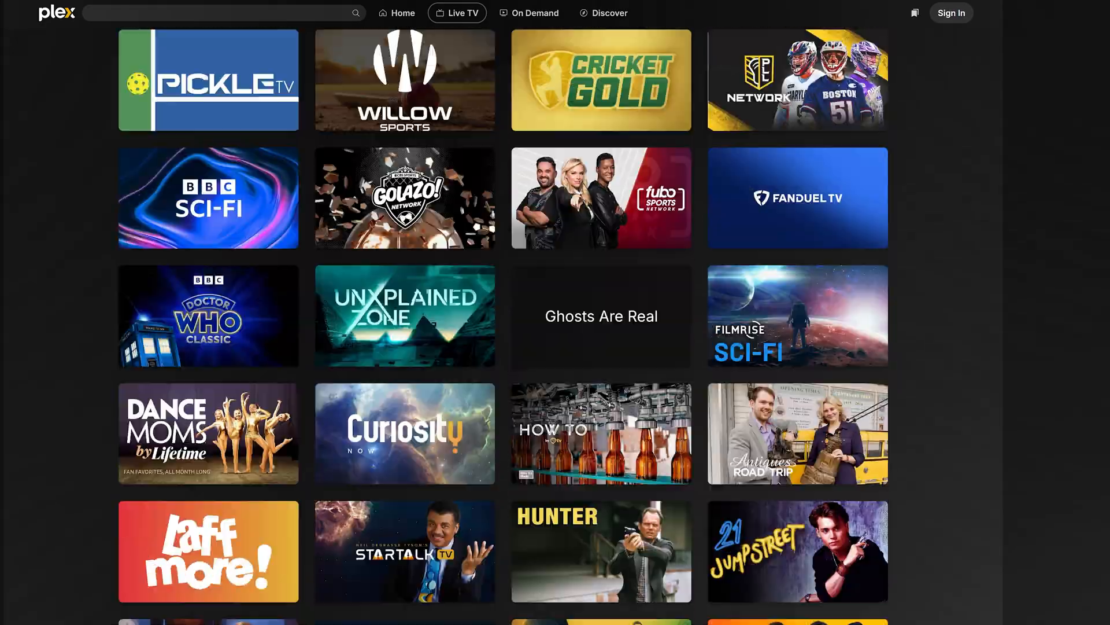
Scroll down through the ZimaCube product page feature sections.
{"action": "scroll", "scroll_direction": "down", "scroll_amount": 3}
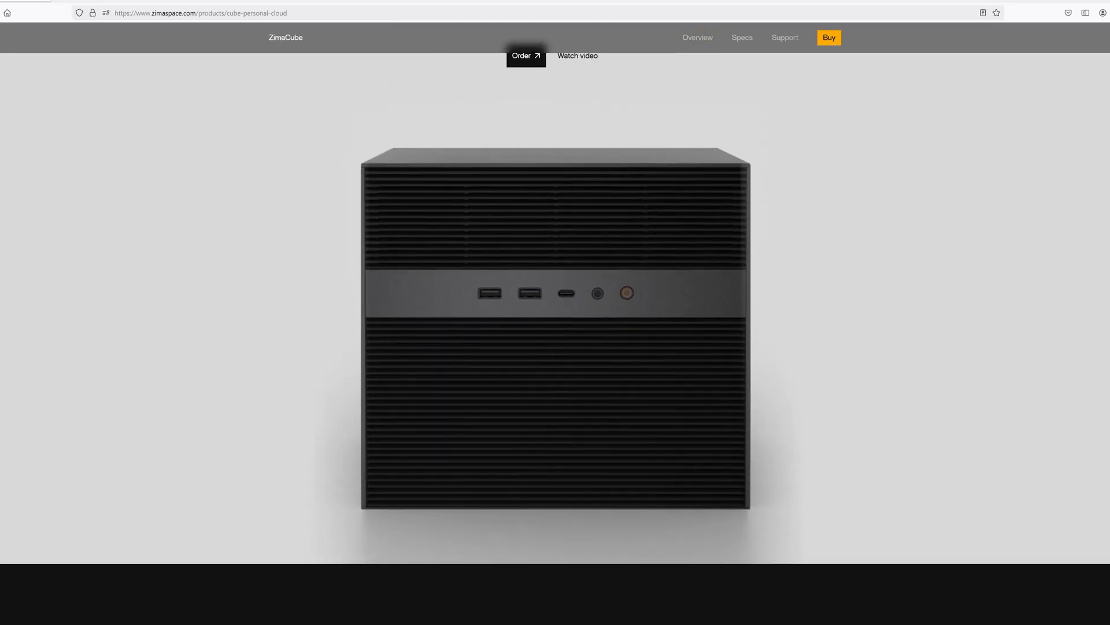
{"action": "scroll", "scroll_direction": "down", "scroll_amount": 3}
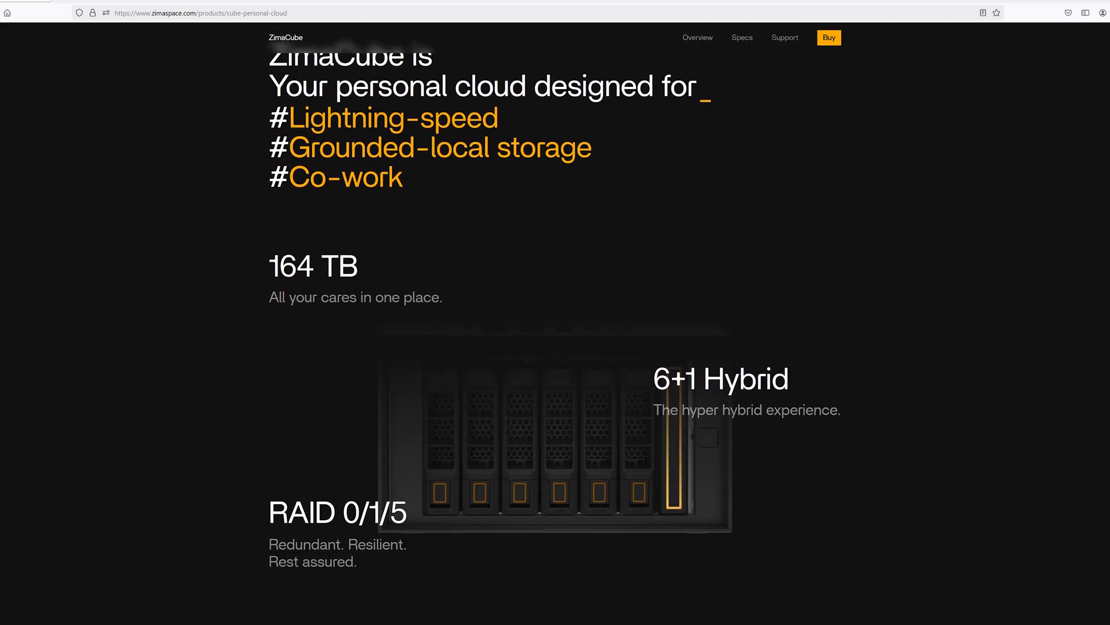
{"action": "scroll", "scroll_direction": "down", "scroll_amount": 3}
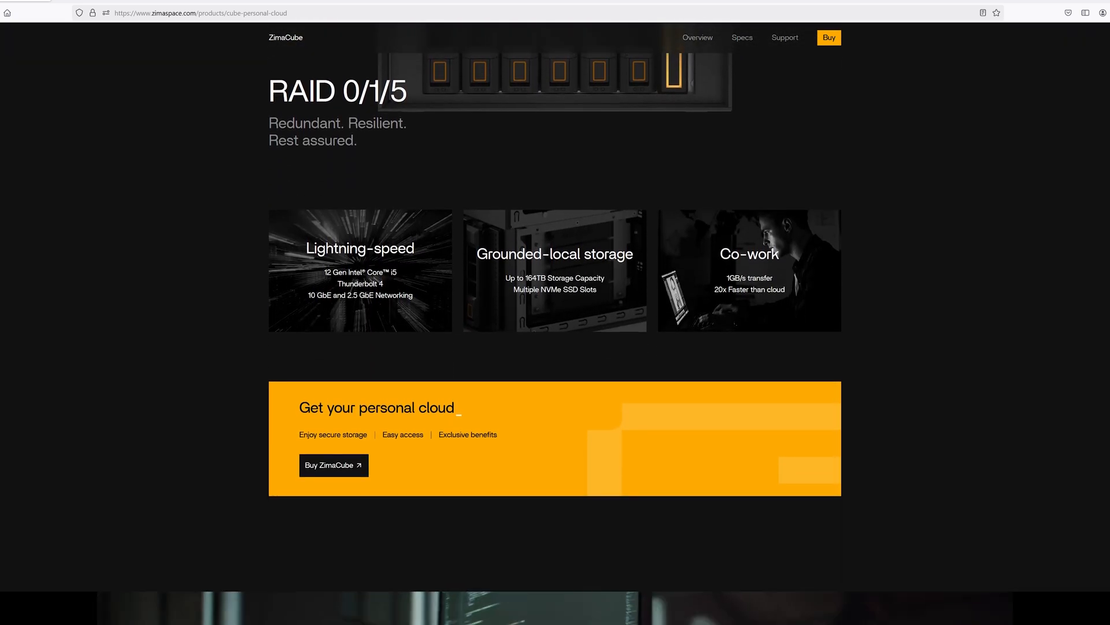
{"action": "scroll", "scroll_direction": "down", "scroll_amount": 3}
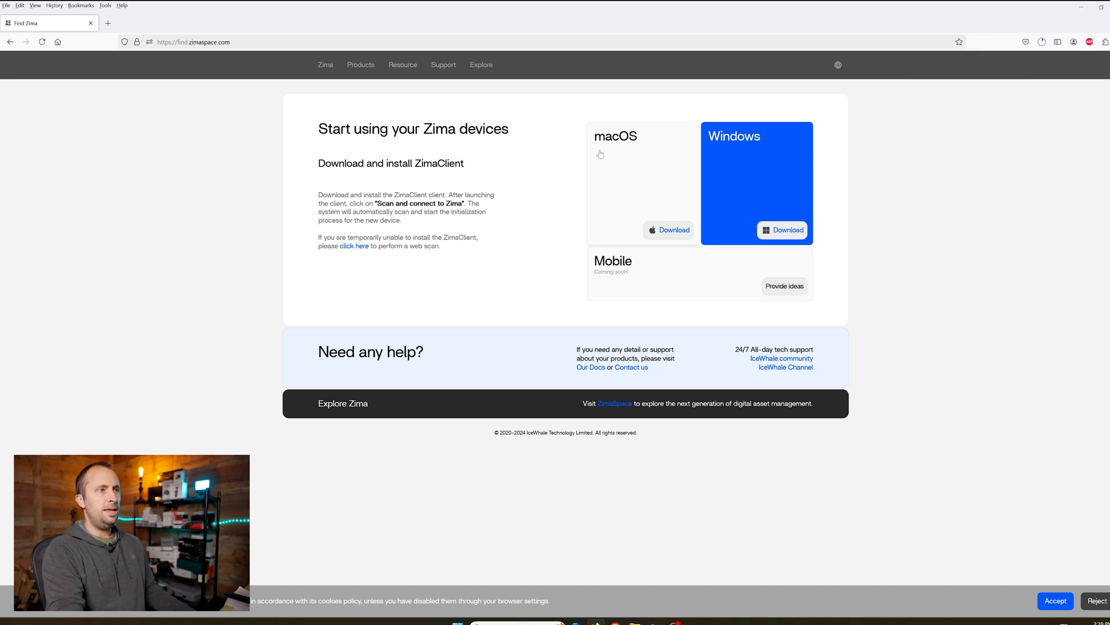
{"action": "mouse_move", "coordinate": [680, 196]}
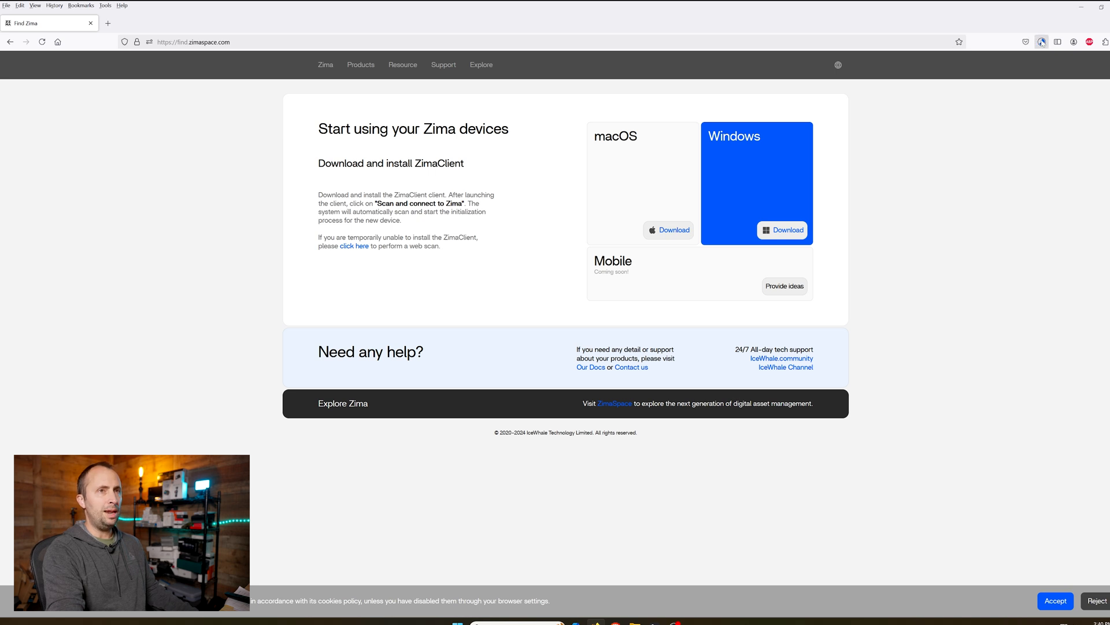
{"action": "left_click", "coordinate": [781, 229]}
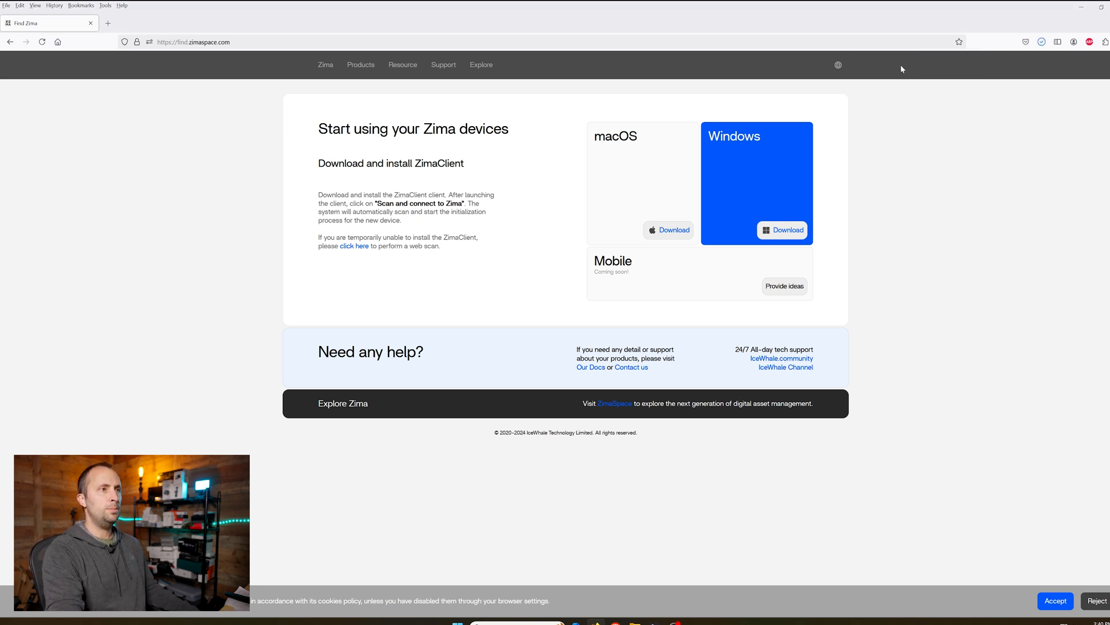
{"action": "left_click", "coordinate": [668, 229]}
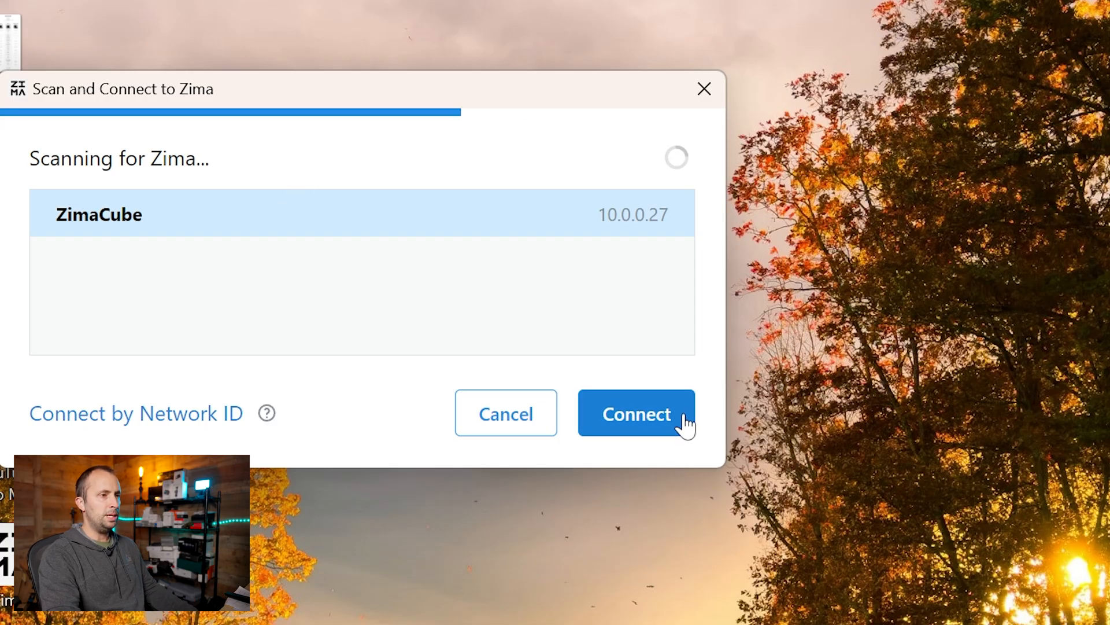
Connect to the discovered ZimaCube, allow network access, accept the welcome step and submit the local account.
{"action": "left_click", "coordinate": [636, 414]}
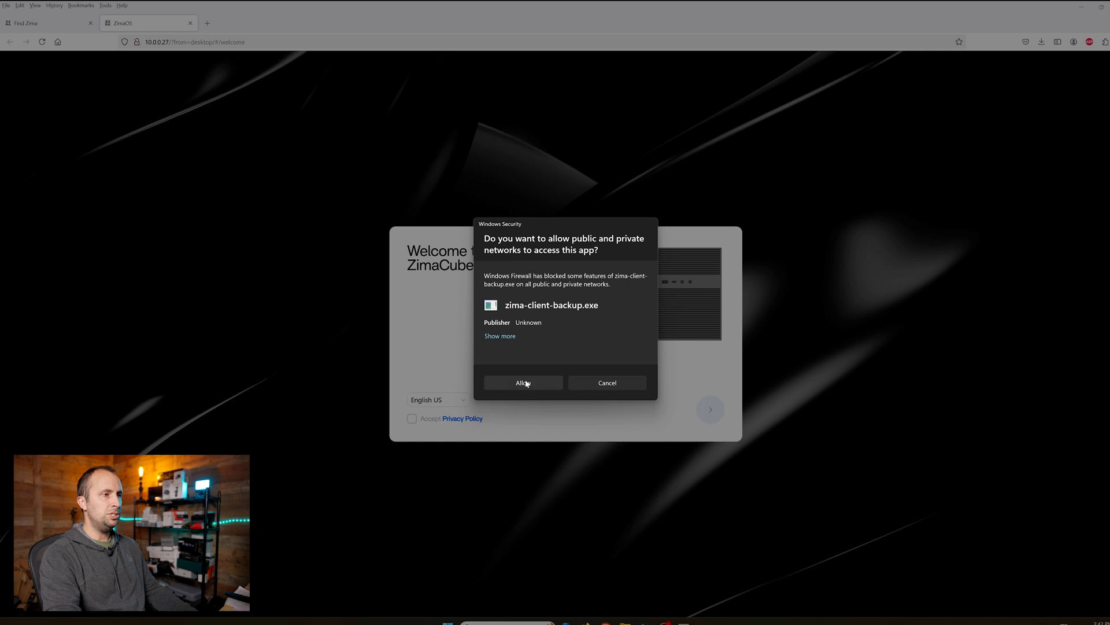
{"action": "left_click", "coordinate": [523, 382]}
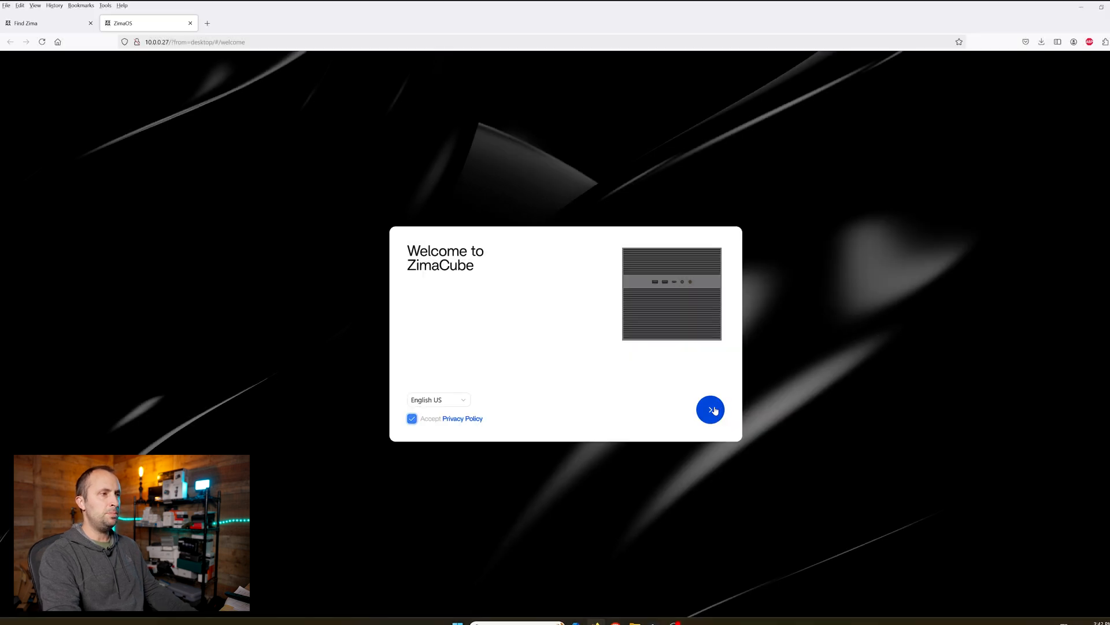
{"action": "left_click", "coordinate": [711, 410]}
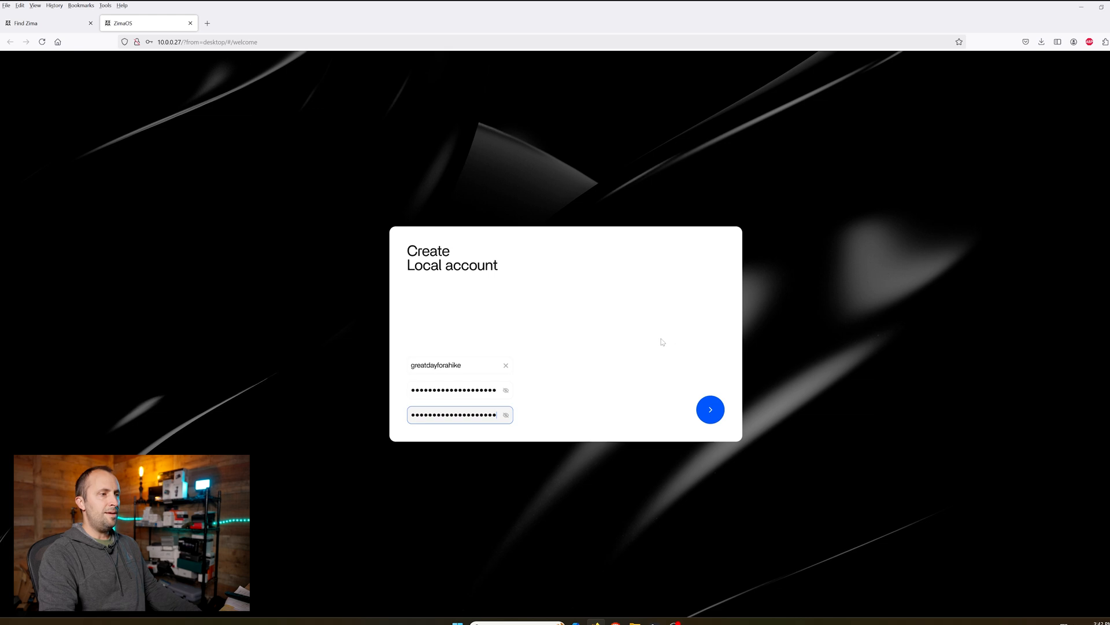
{"action": "left_click", "coordinate": [710, 410]}
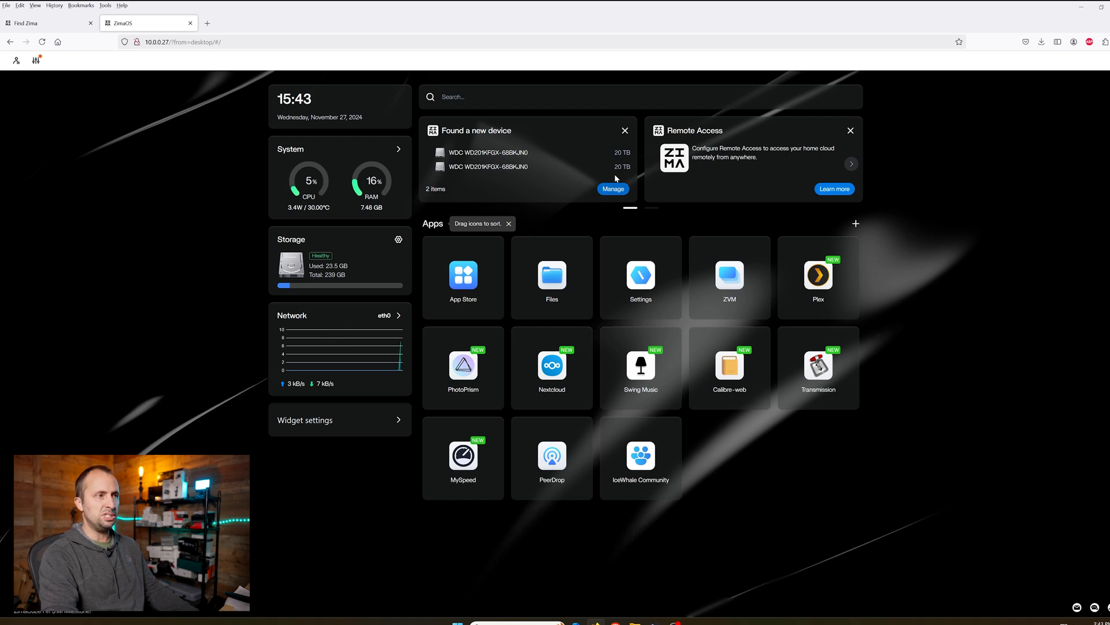
{"action": "mouse_move", "coordinate": [315, 166]}
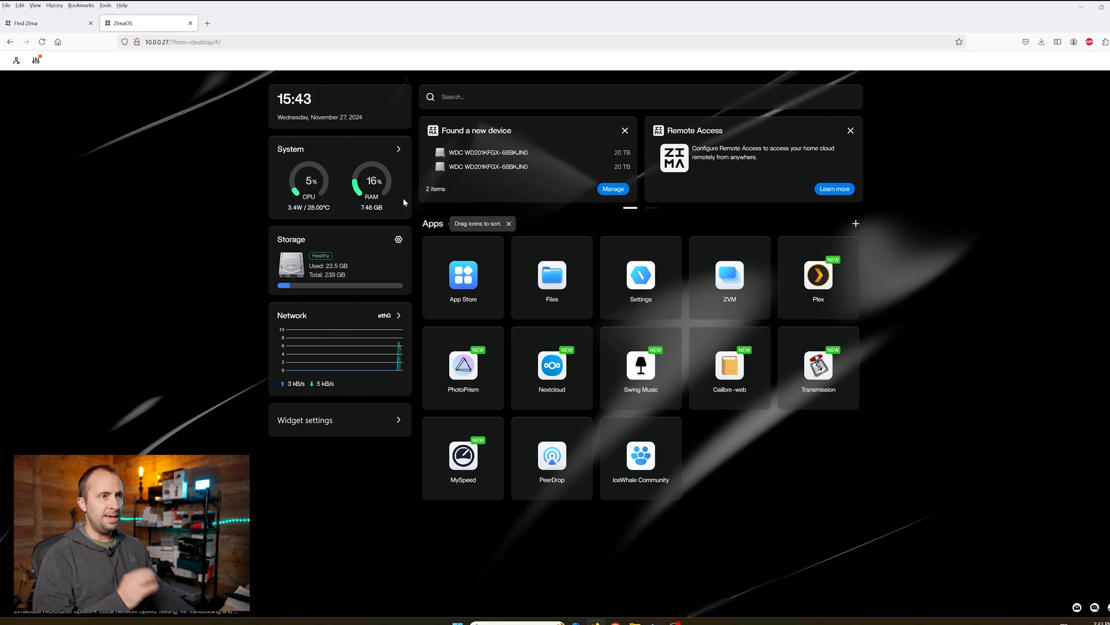
{"action": "mouse_move", "coordinate": [868, 347]}
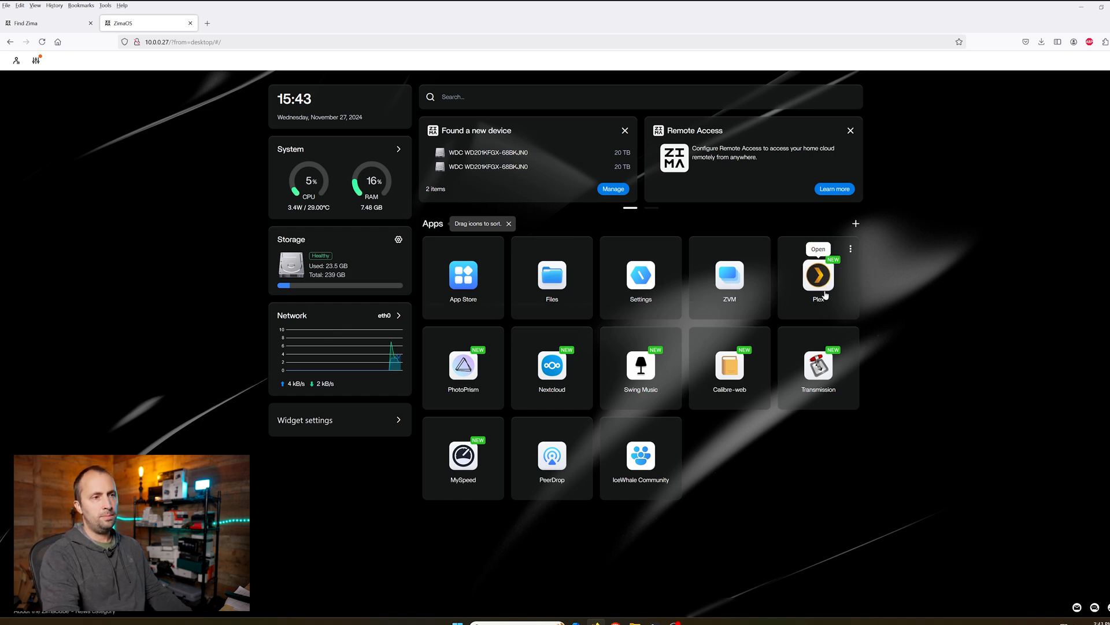
{"action": "mouse_move", "coordinate": [492, 285]}
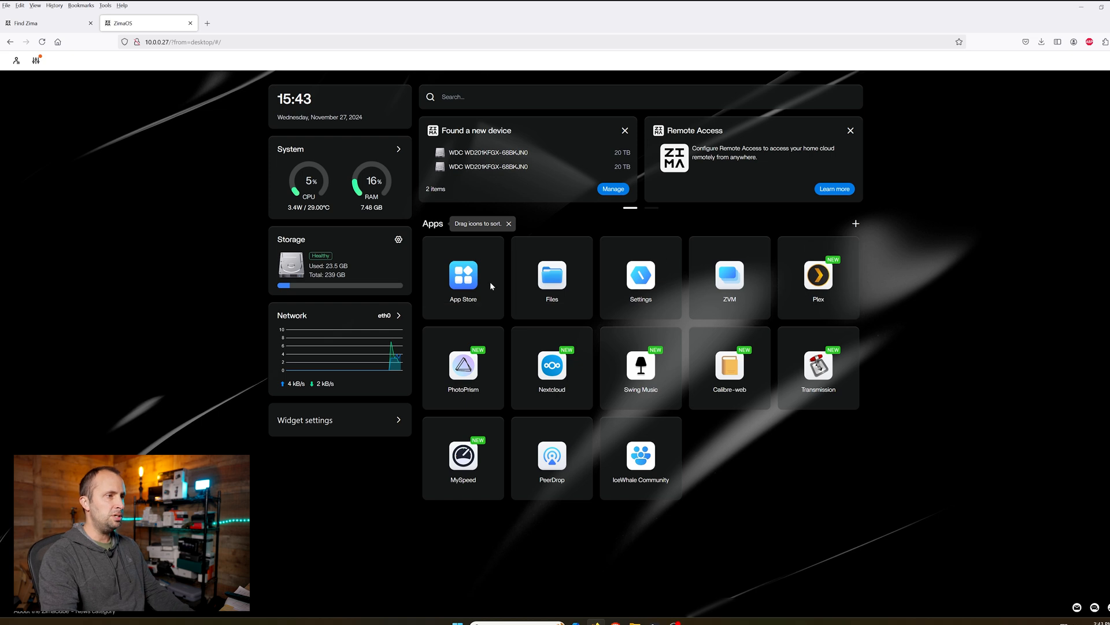
Launch the App Store from the ZimaOS dashboard.
{"action": "left_click", "coordinate": [462, 276]}
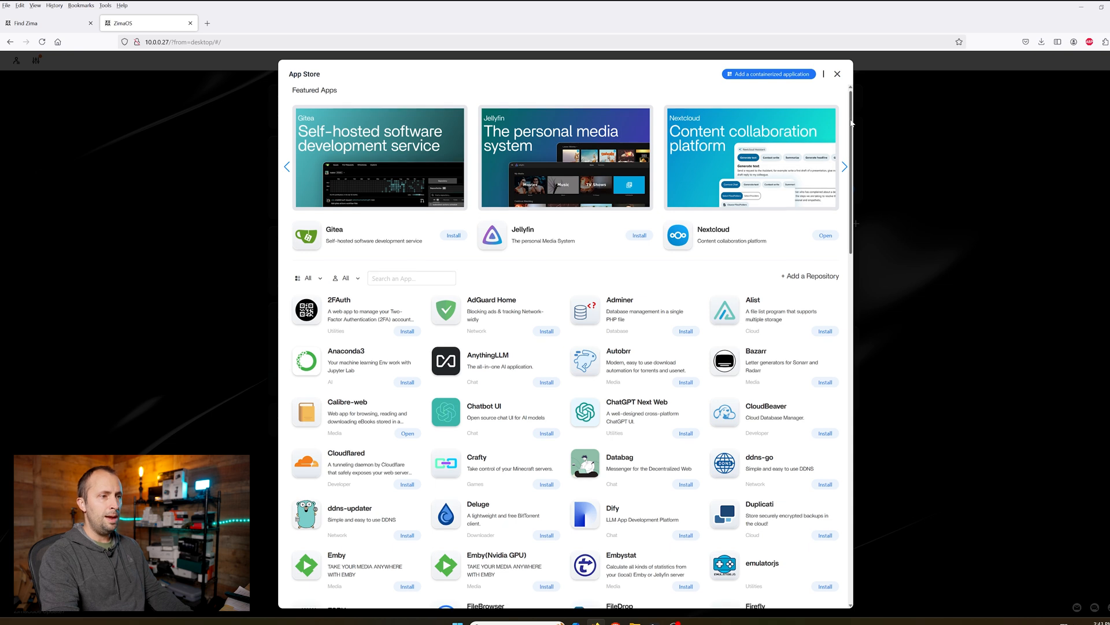
Browse down the App Store catalogue listings and close the App Store.
{"action": "scroll", "scroll_direction": "down", "scroll_amount": 3}
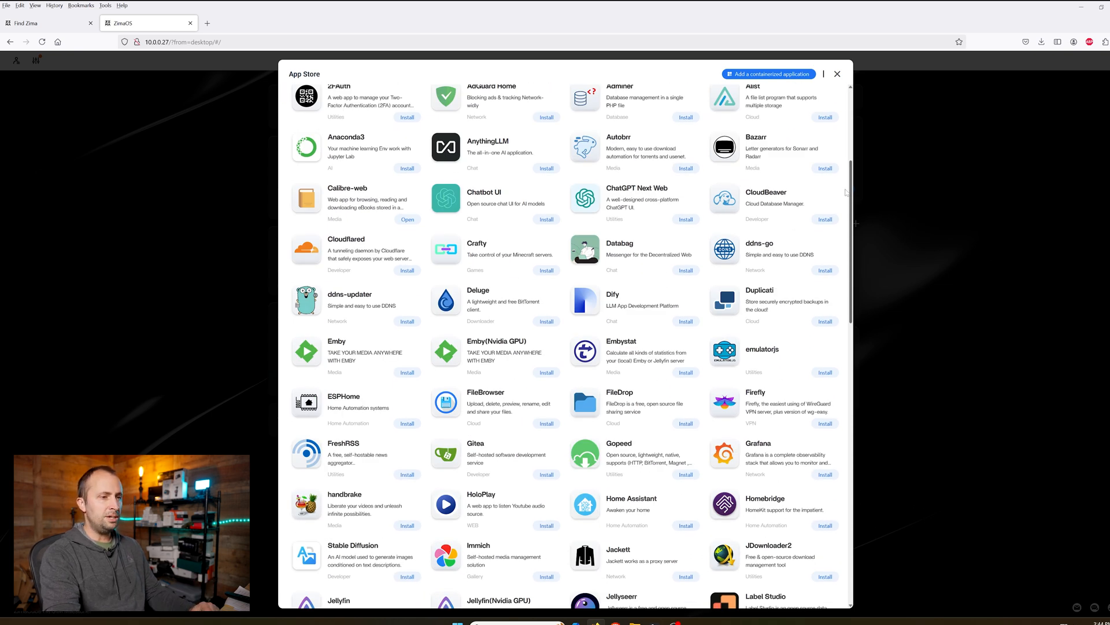
{"action": "scroll", "scroll_direction": "down", "scroll_amount": 3}
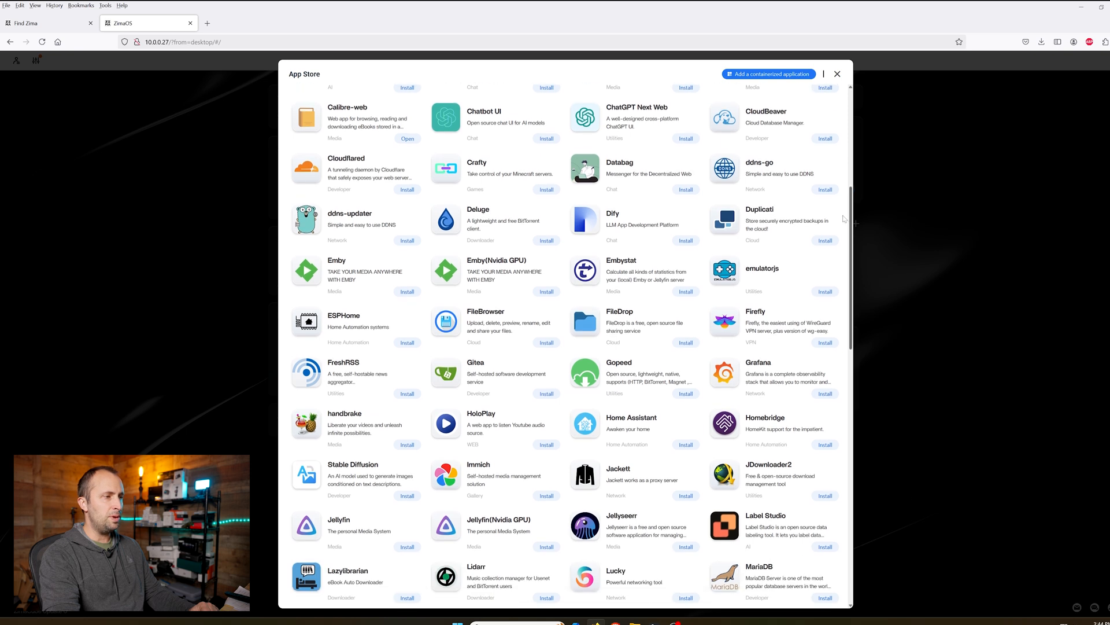
{"action": "scroll", "scroll_direction": "down", "scroll_amount": 3}
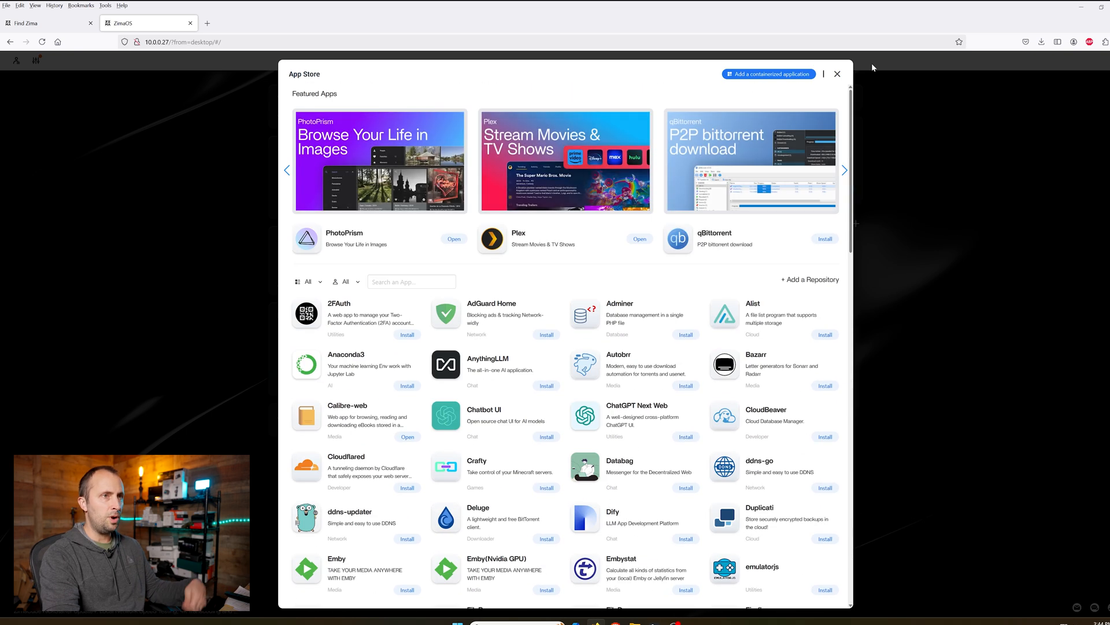
{"action": "left_click", "coordinate": [837, 74]}
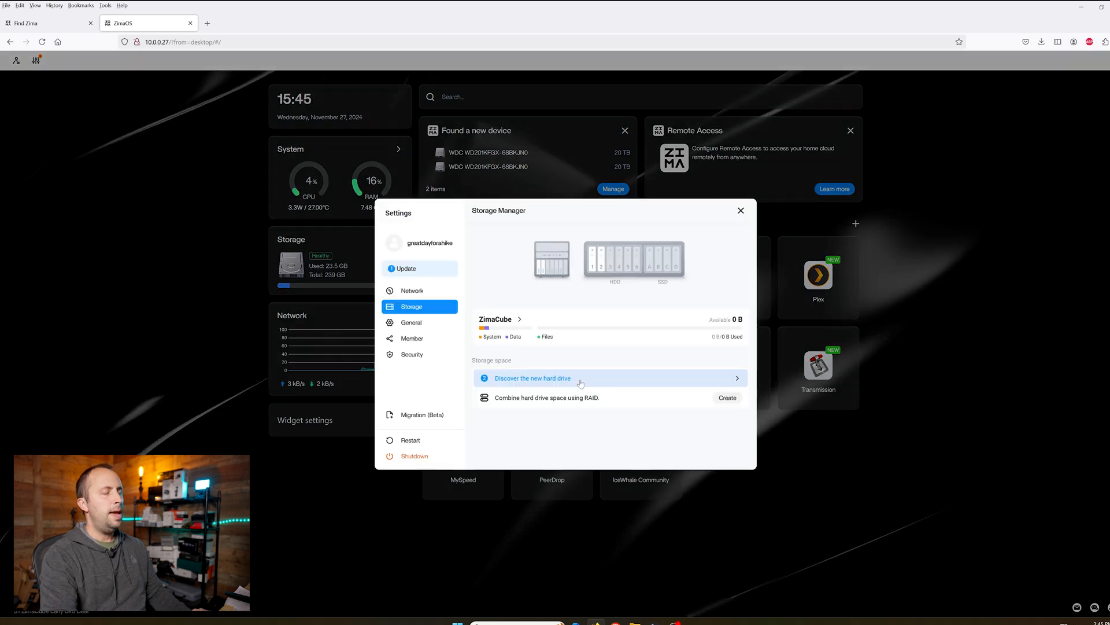
{"action": "mouse_move", "coordinate": [528, 389]}
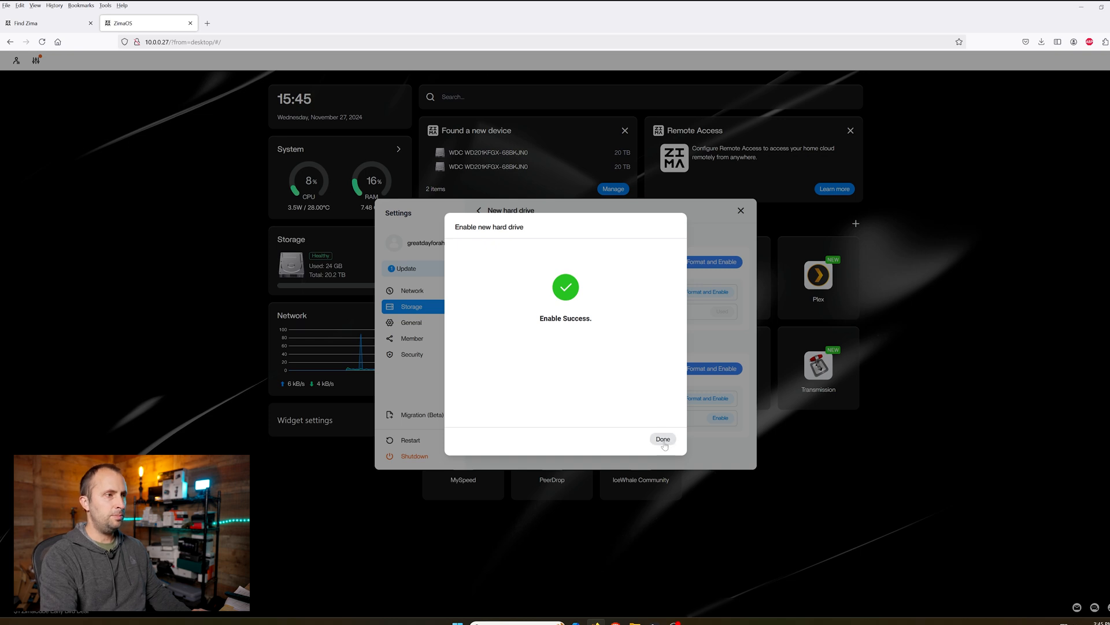
Finish enabling the two new 20 TB drives sda2 and sdb2 with Done.
{"action": "left_click", "coordinate": [662, 438]}
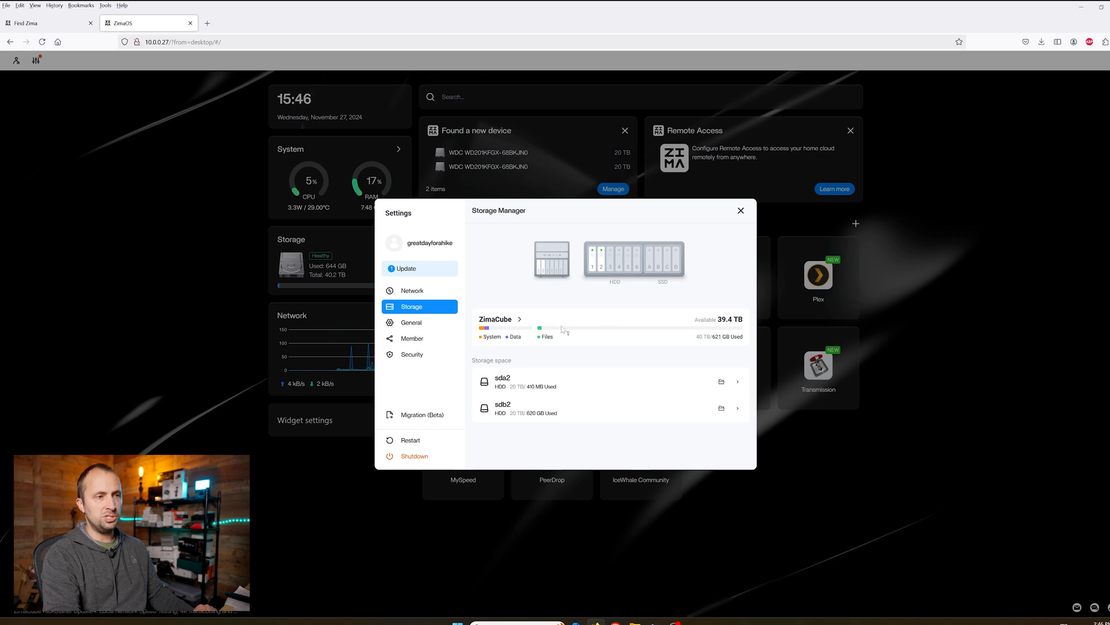
Browse the contents of drive sdb2 in the Files app from Storage Manager.
{"action": "double_click", "coordinate": [715, 319]}
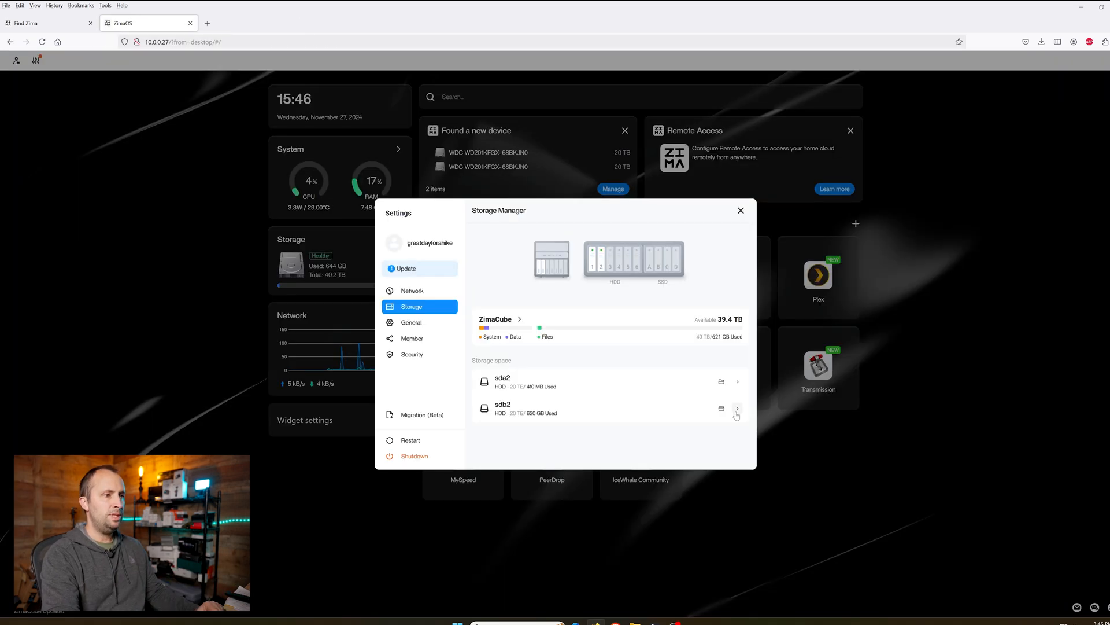
{"action": "left_click", "coordinate": [738, 408]}
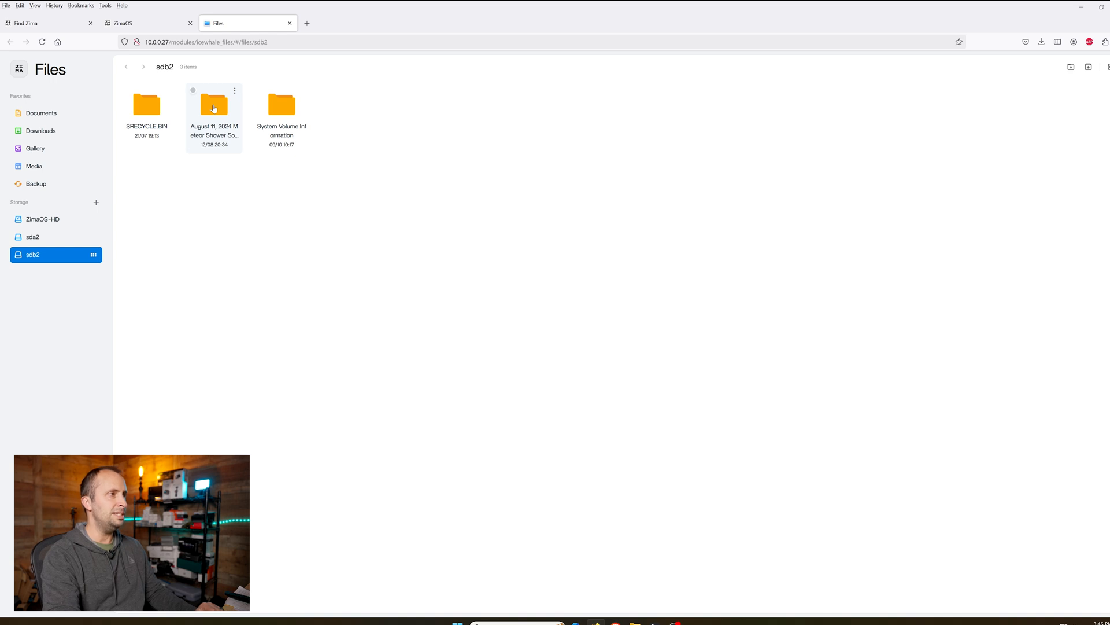
Enter the August 11, 2024 Meteor Shower folder on sdb2.
{"action": "double_click", "coordinate": [214, 105]}
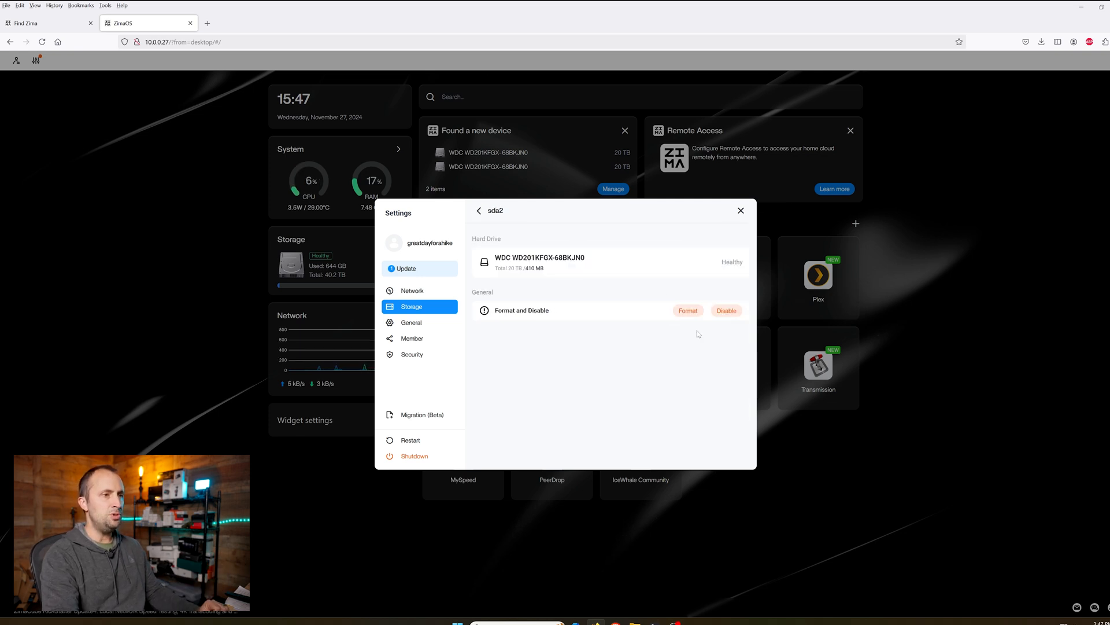
Format drive sda2, acknowledging the data-loss warning and confirming with Create.
{"action": "left_click", "coordinate": [687, 310]}
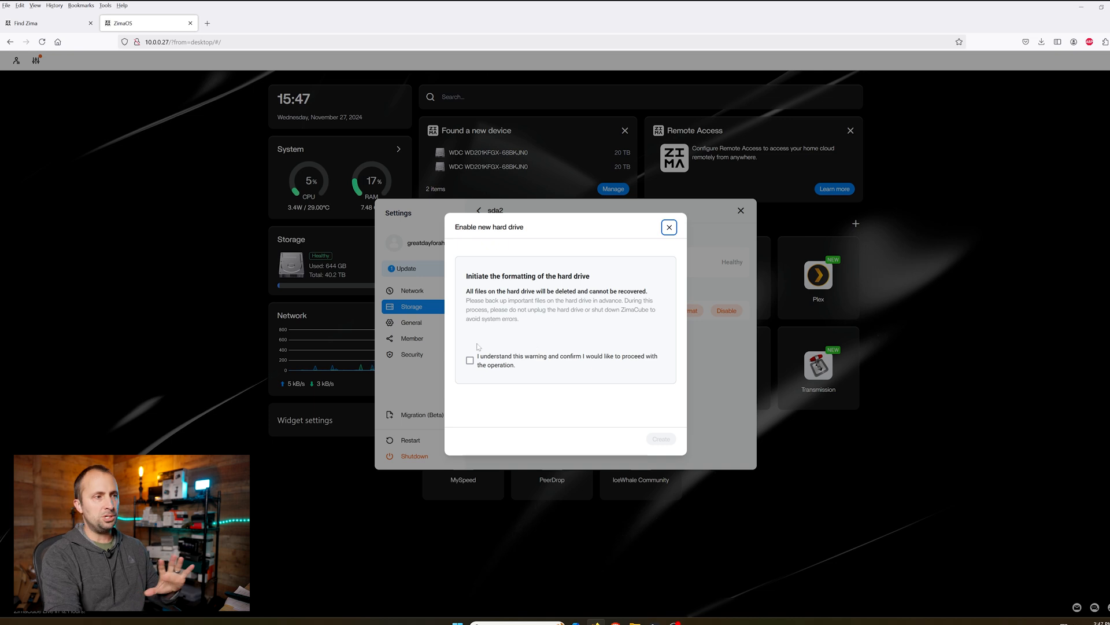
{"action": "left_click", "coordinate": [470, 361]}
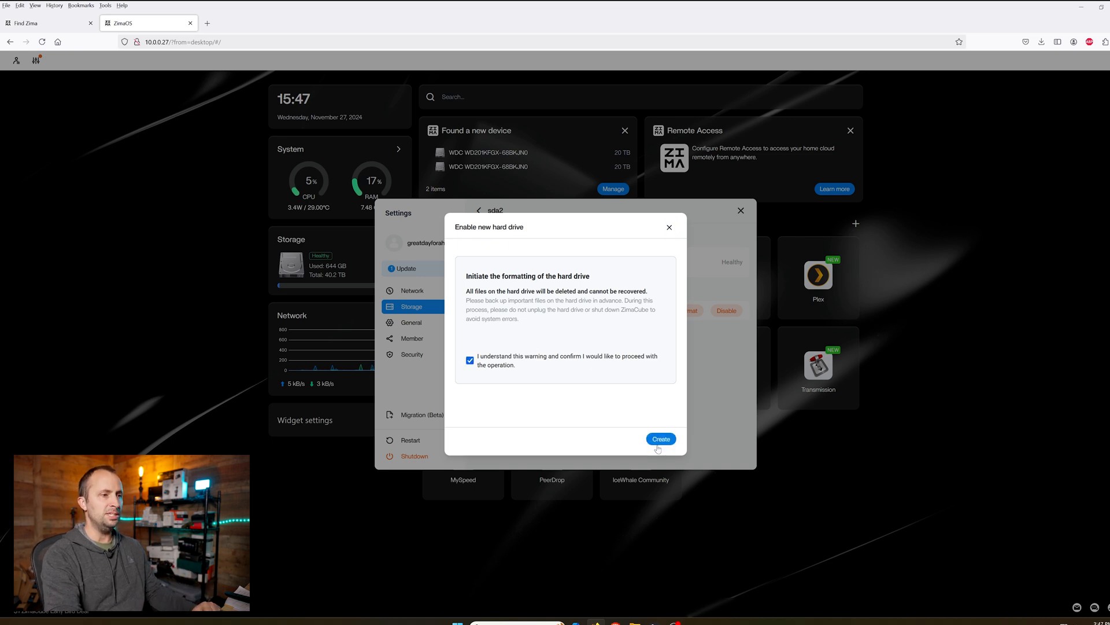
{"action": "left_click", "coordinate": [661, 440]}
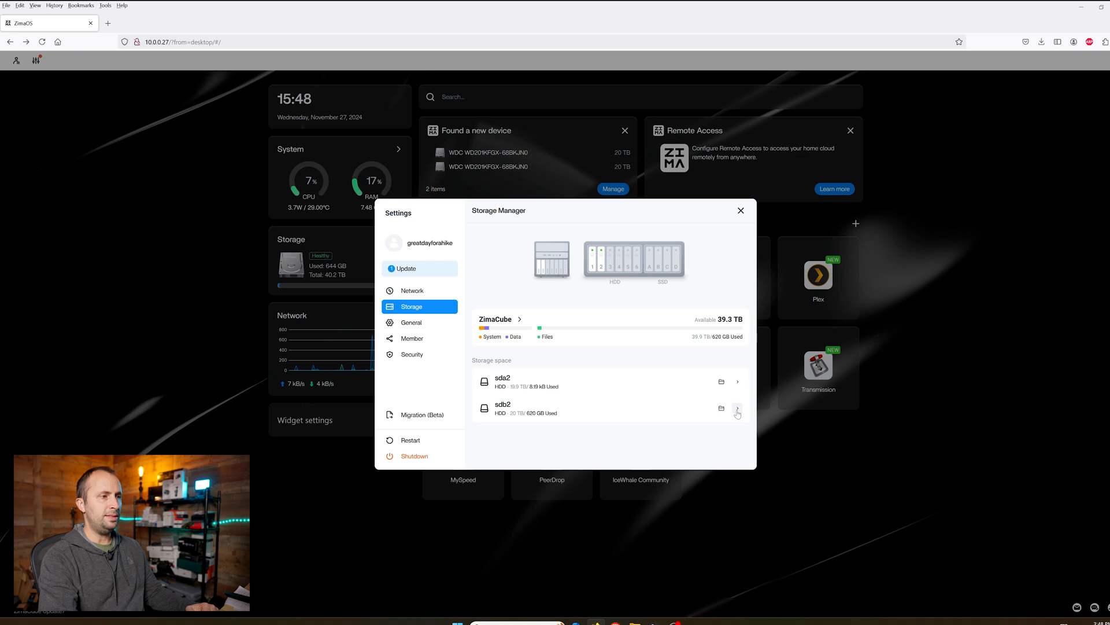
{"action": "left_click", "coordinate": [412, 321]}
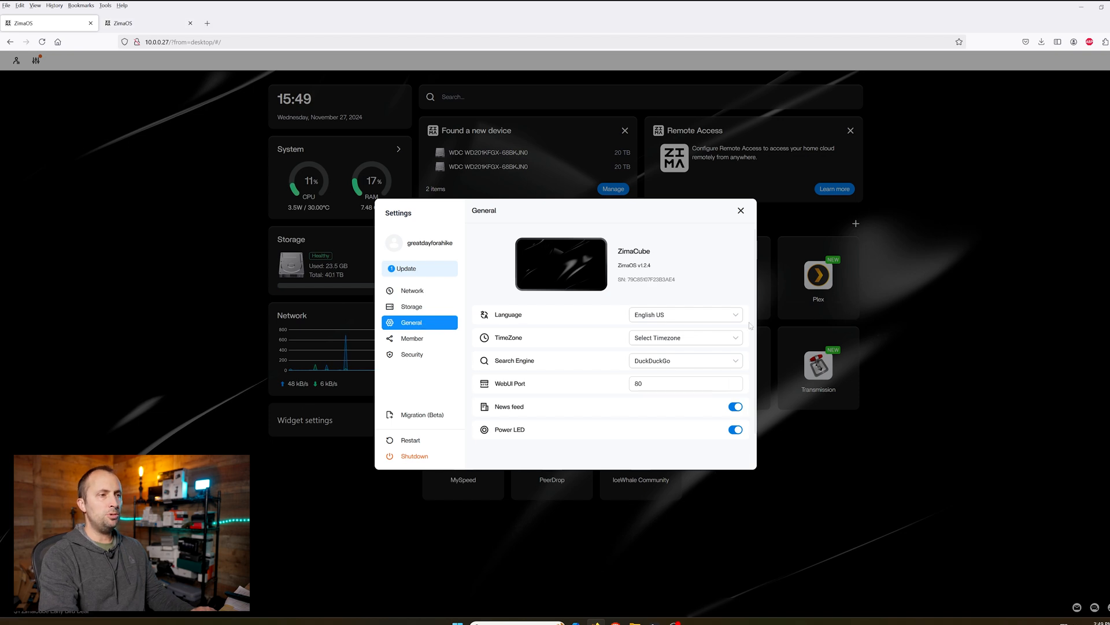
Set the time zone to (GMT-5) America/New York, then view the Member and Security pages.
{"action": "left_click", "coordinate": [685, 338]}
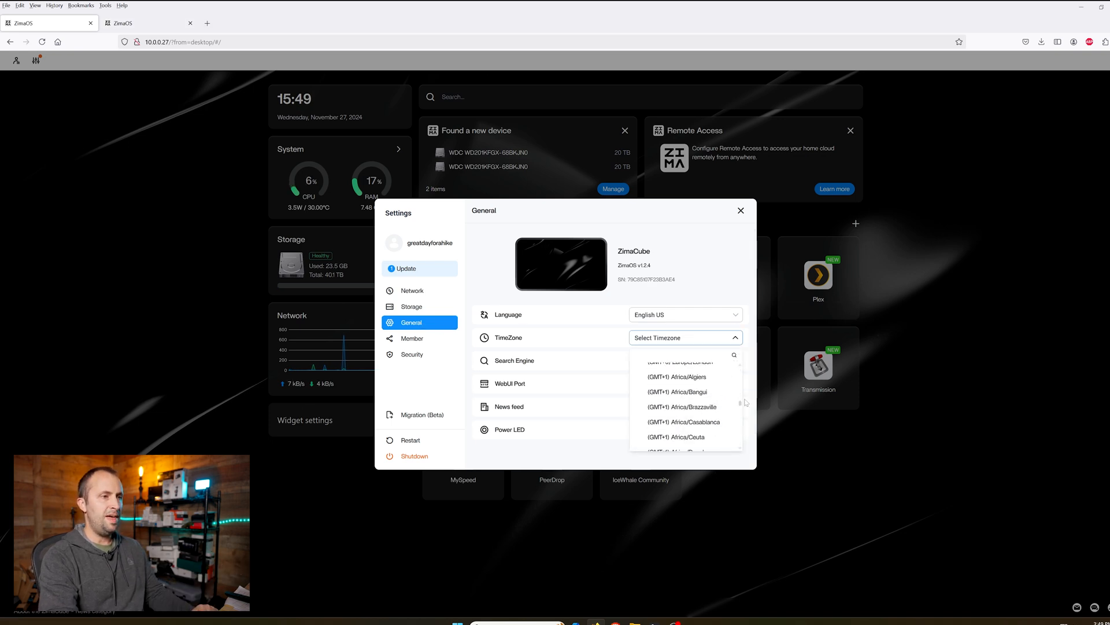
{"action": "left_click", "coordinate": [686, 361]}
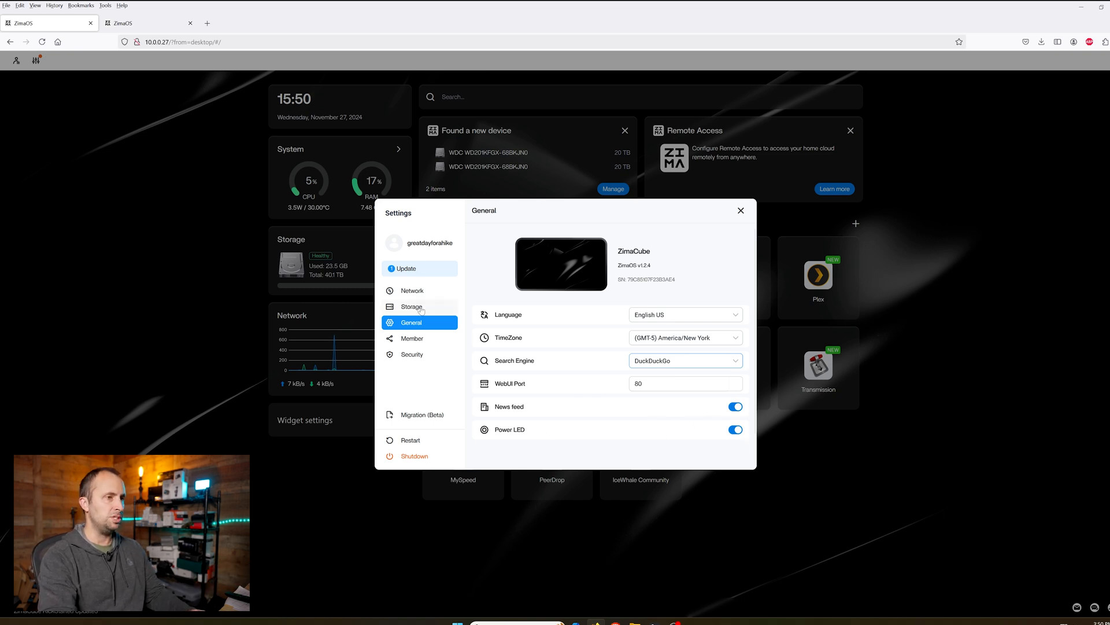
{"action": "left_click", "coordinate": [412, 338]}
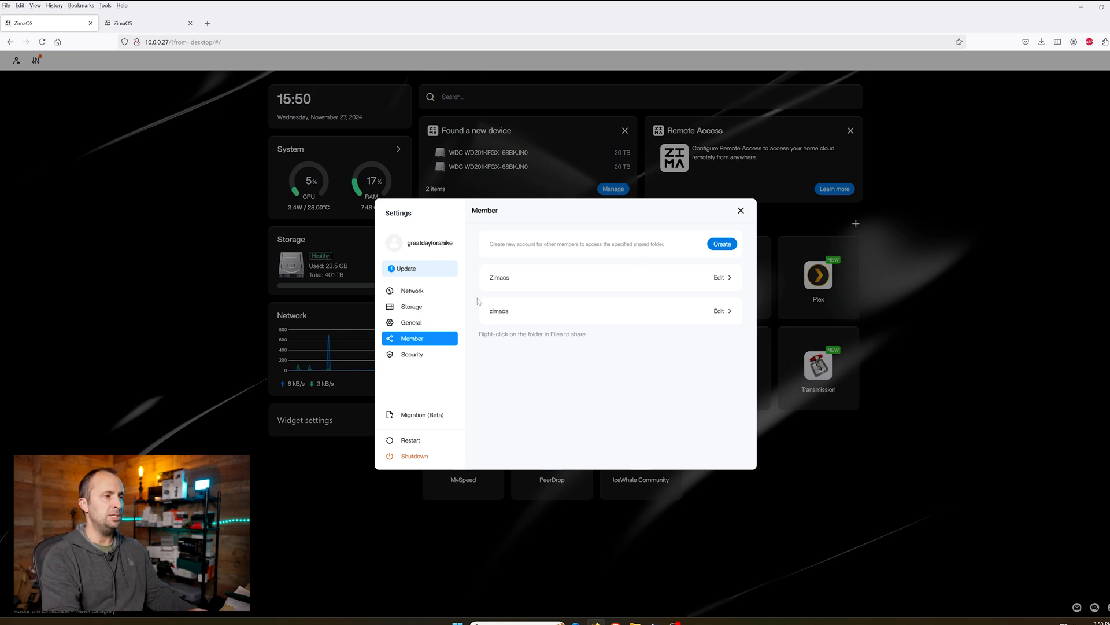
{"action": "left_click", "coordinate": [412, 354]}
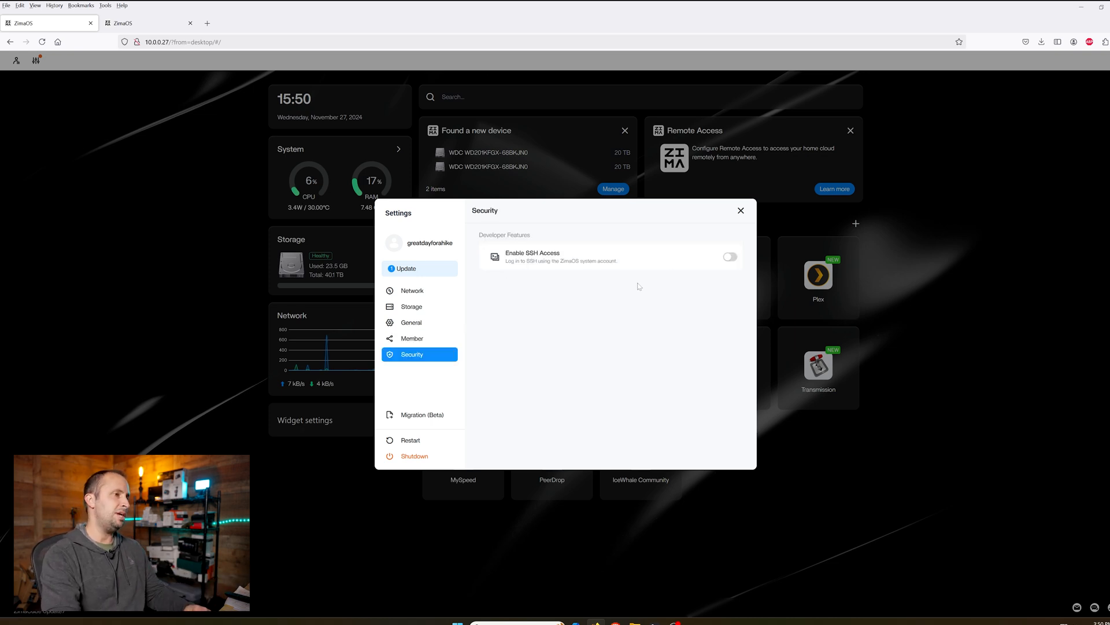
{"action": "mouse_move", "coordinate": [702, 266]}
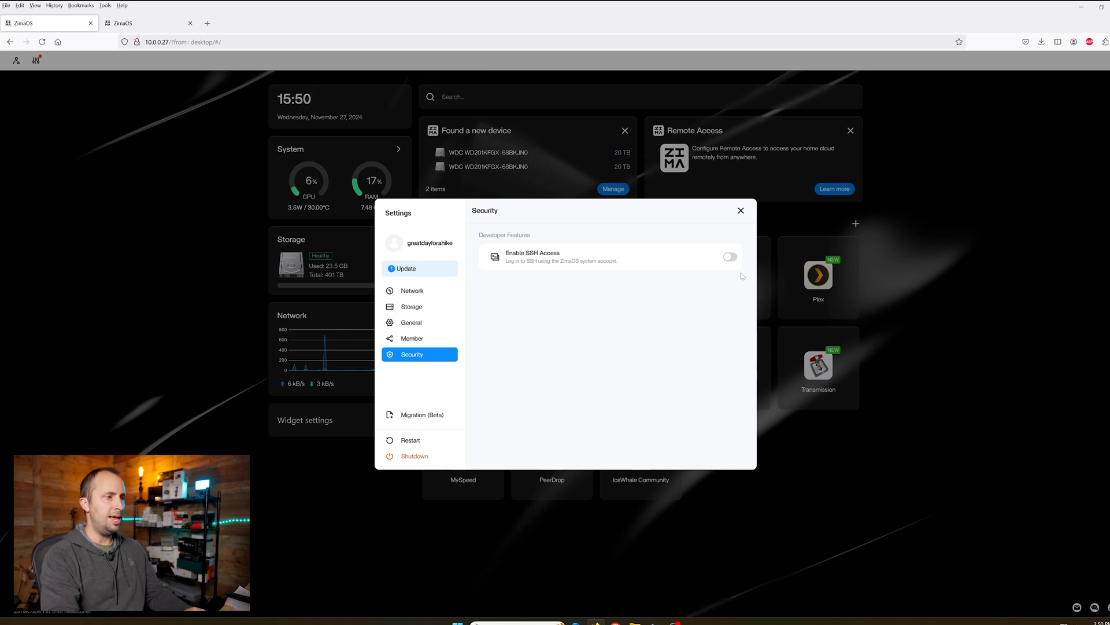
Check the app data location and Network settings, then return to Storage Manager.
{"action": "left_click", "coordinate": [421, 414]}
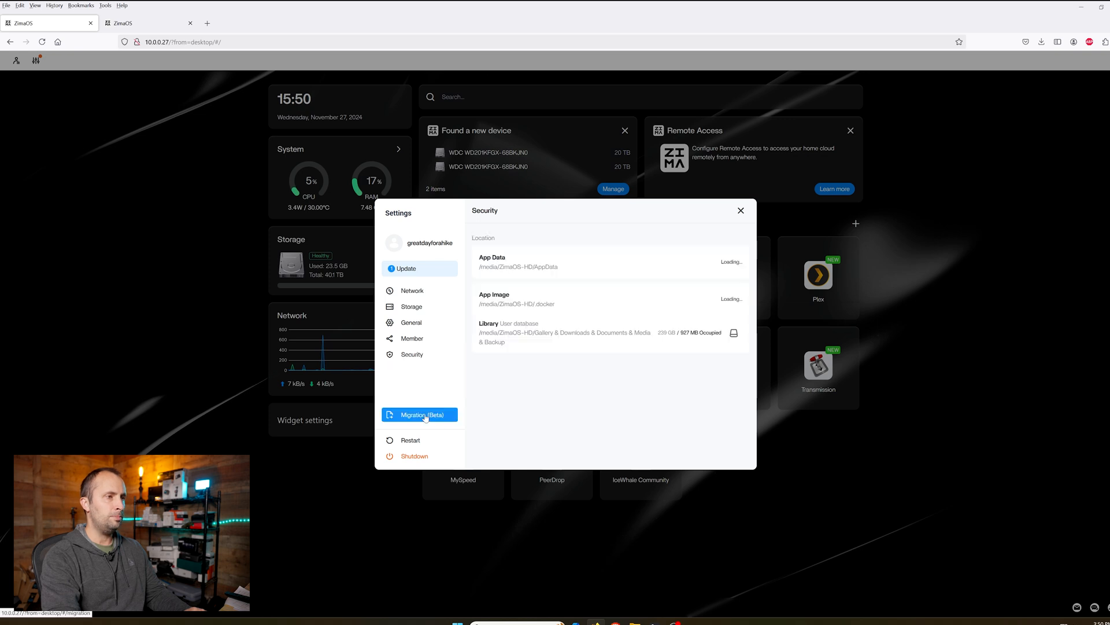
{"action": "left_click", "coordinate": [412, 290]}
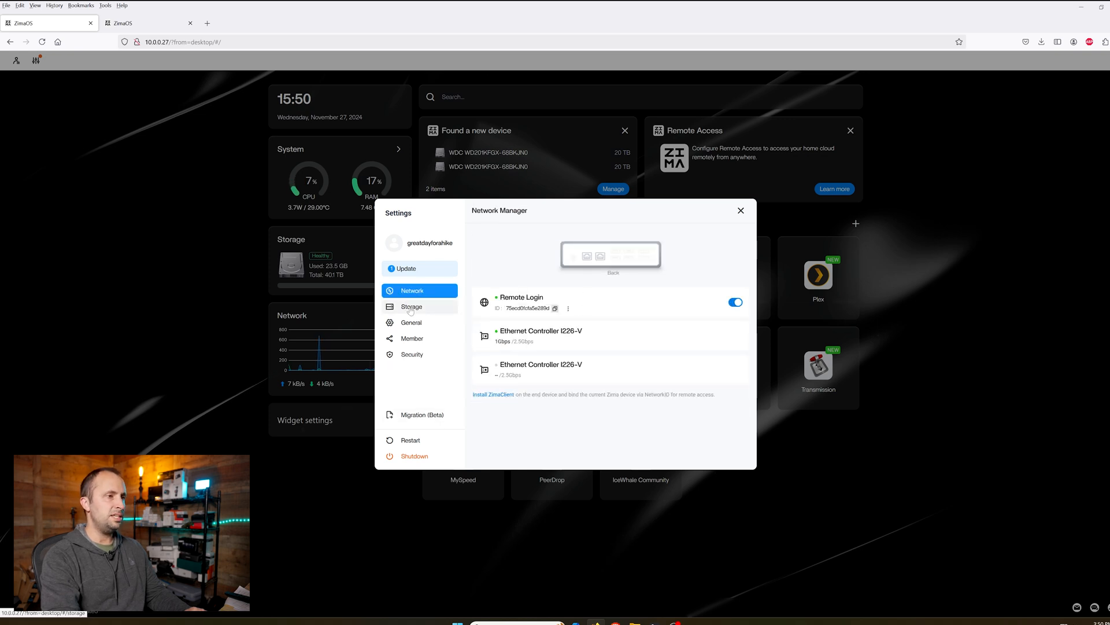
{"action": "left_click", "coordinate": [412, 307]}
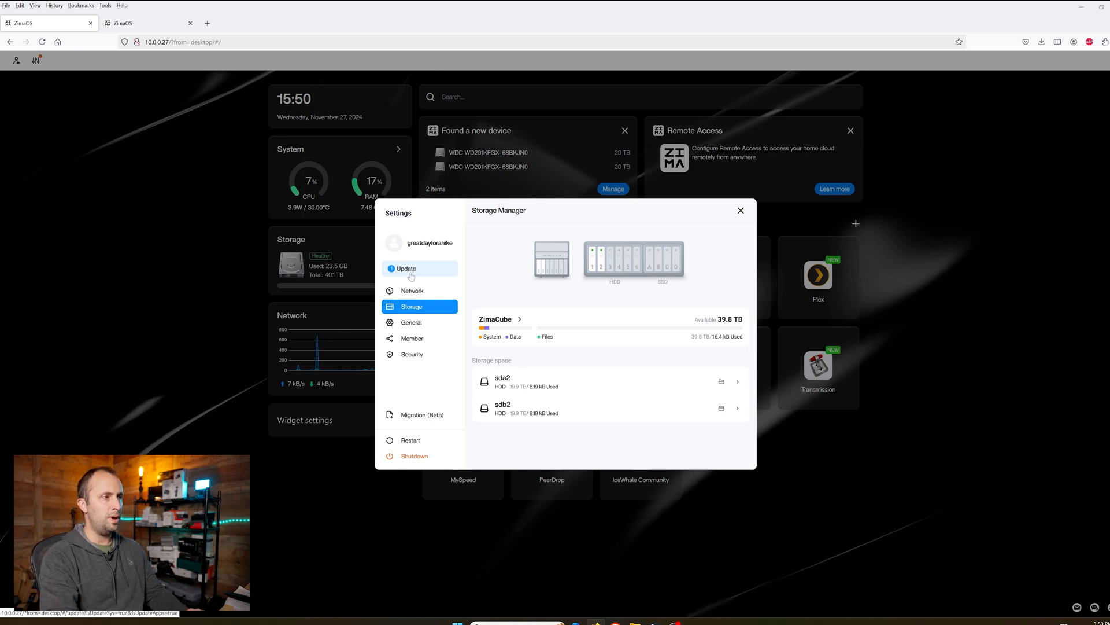
Start installing the ZimaOS 1.2.5 system update from the Update page.
{"action": "left_click", "coordinate": [406, 268]}
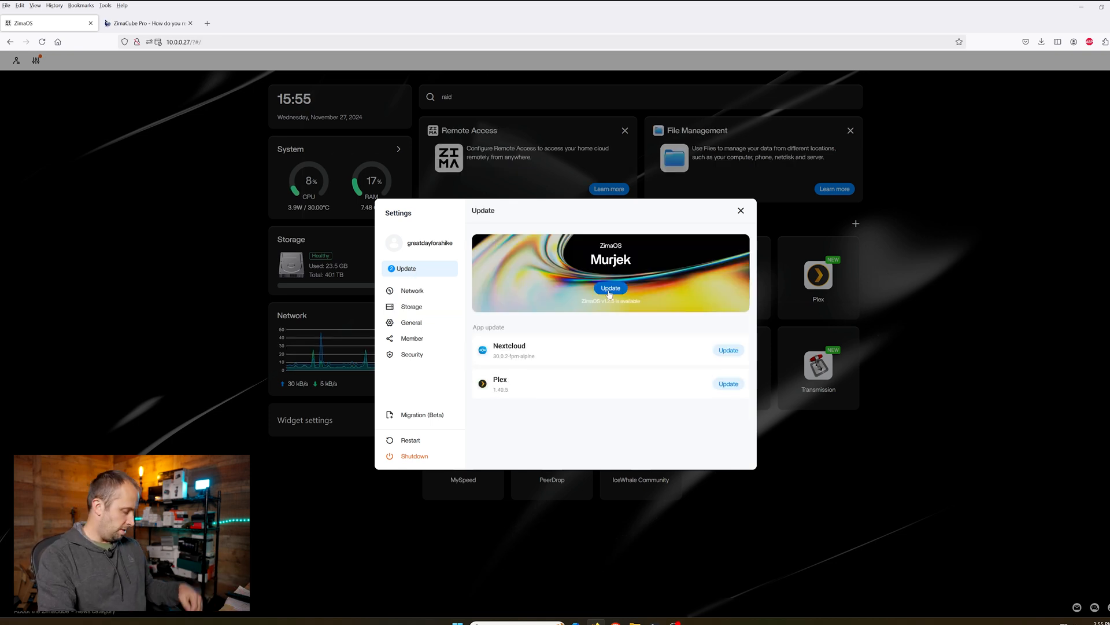
{"action": "left_click", "coordinate": [611, 287]}
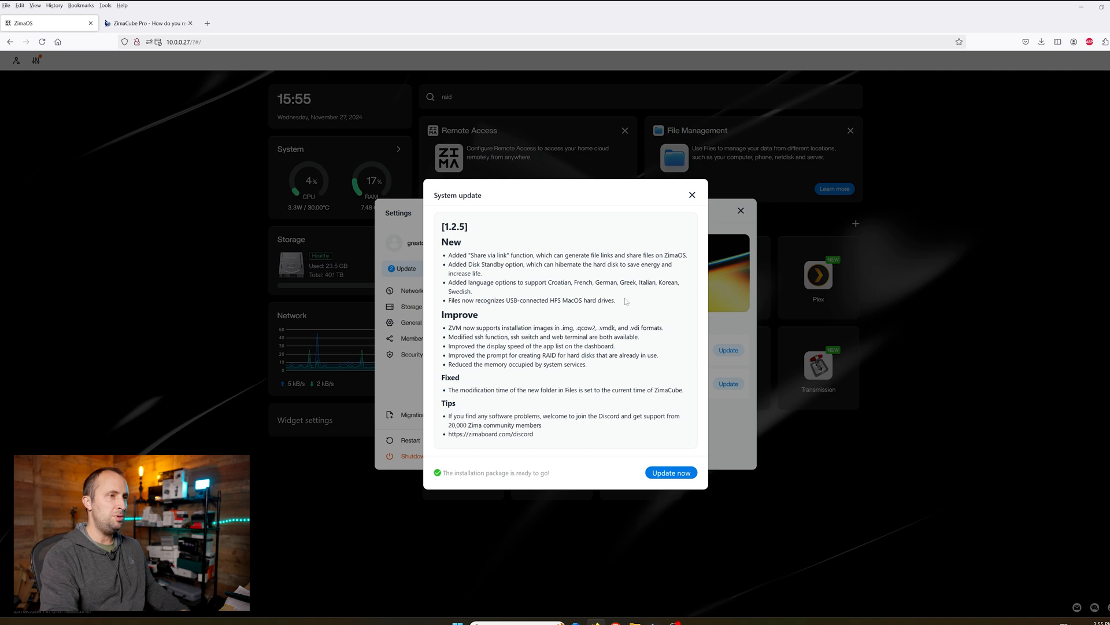
{"action": "left_click", "coordinate": [671, 472]}
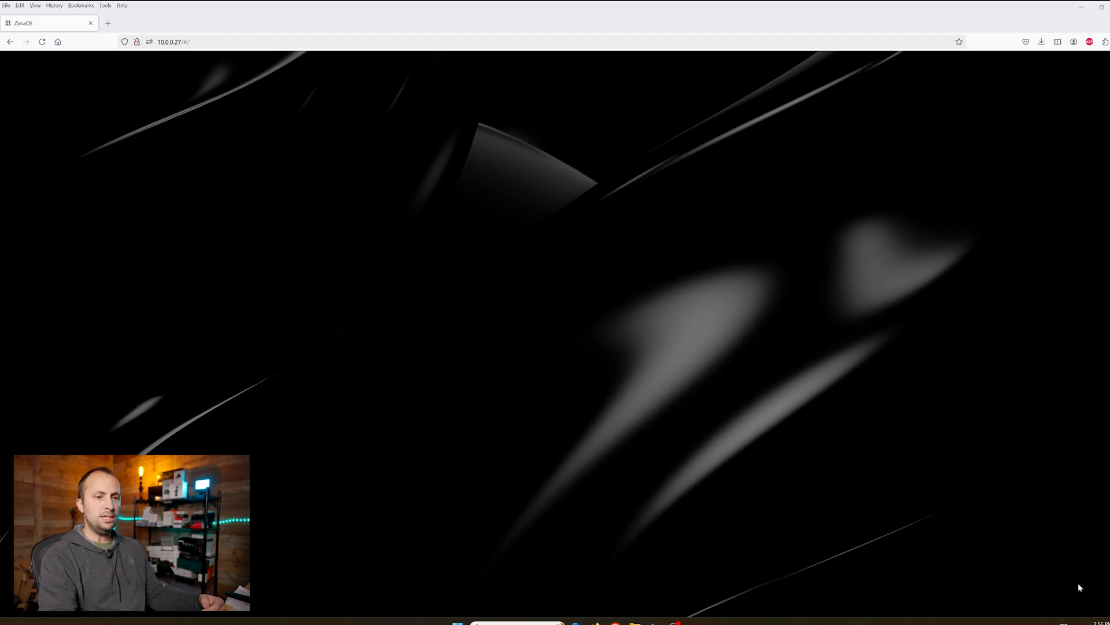
Return to the dashboard after login and dismiss the Update completed notes.
{"action": "left_click", "coordinate": [628, 347]}
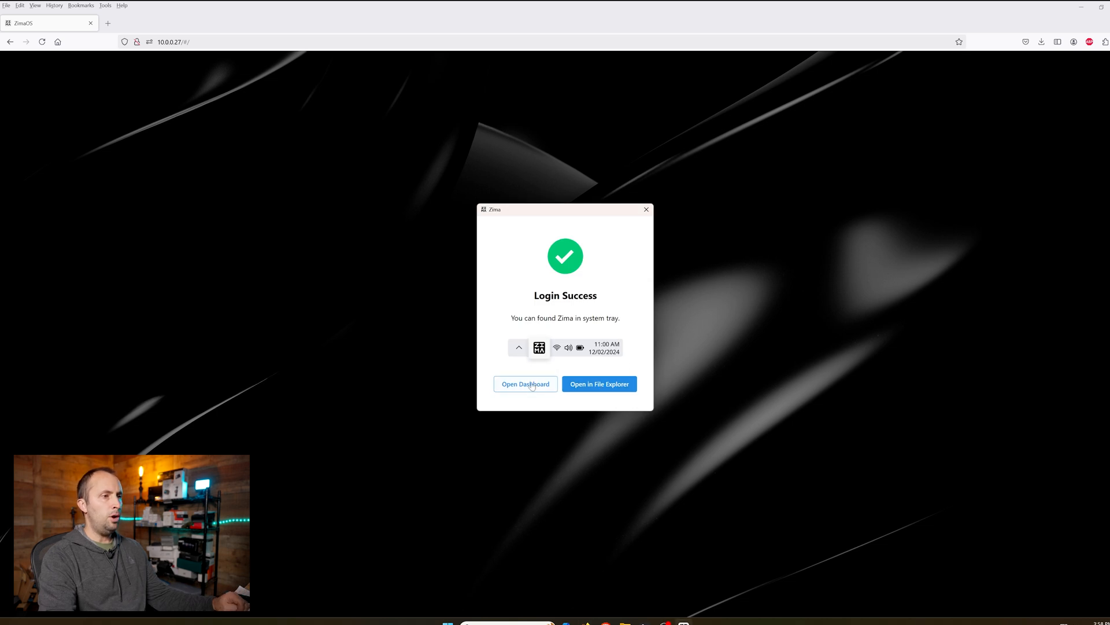
{"action": "left_click", "coordinate": [525, 383]}
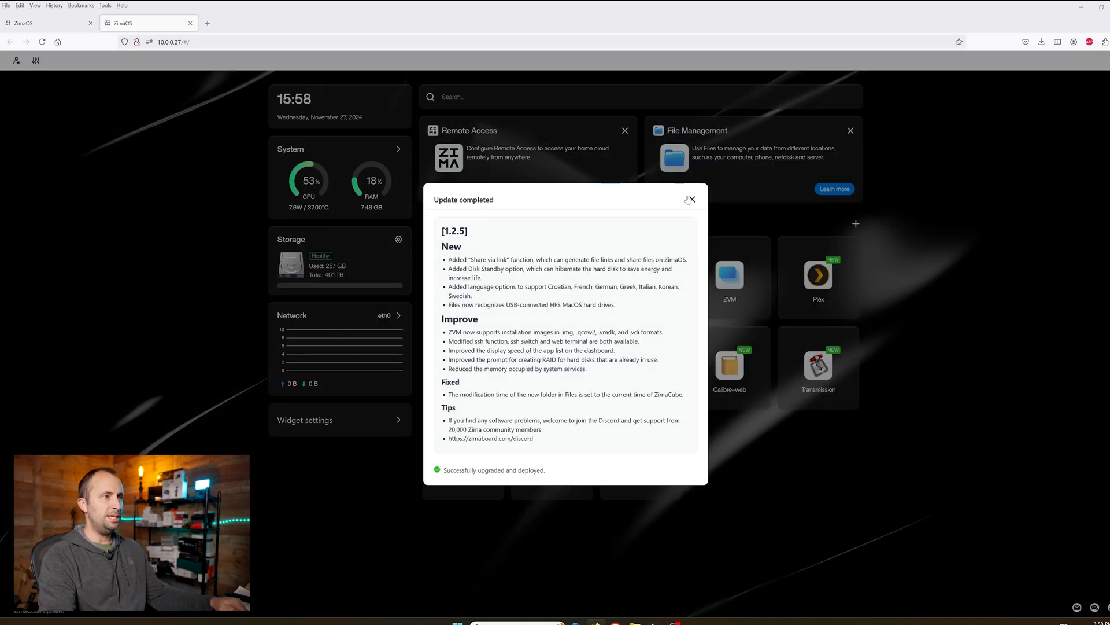
{"action": "left_click", "coordinate": [691, 198]}
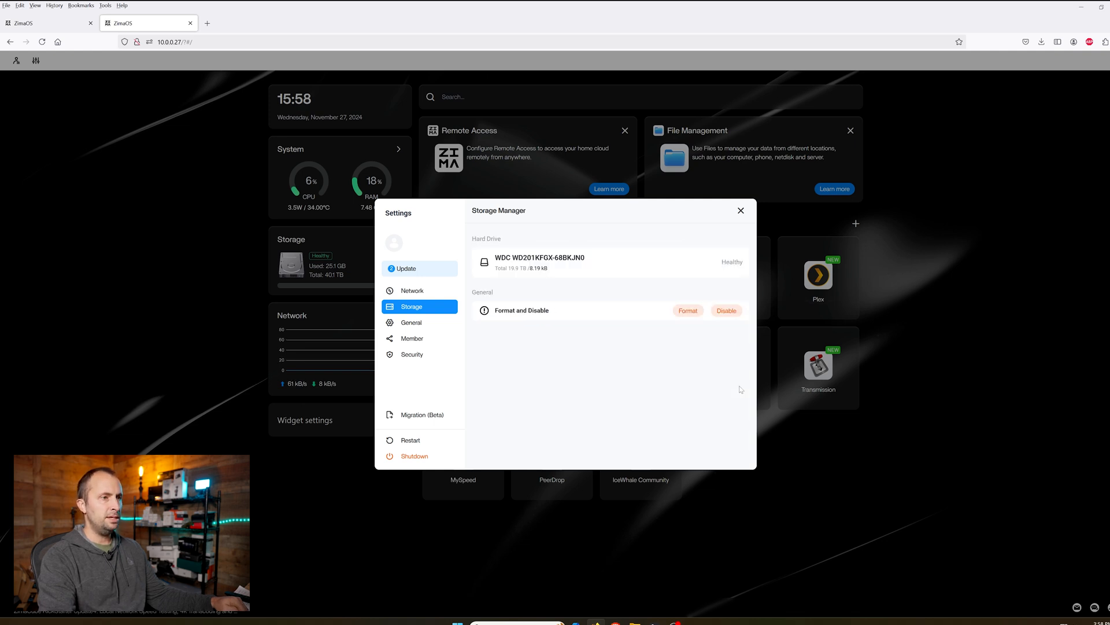
Return from the hard drive details to the Storage Manager overview.
{"action": "left_click", "coordinate": [541, 262]}
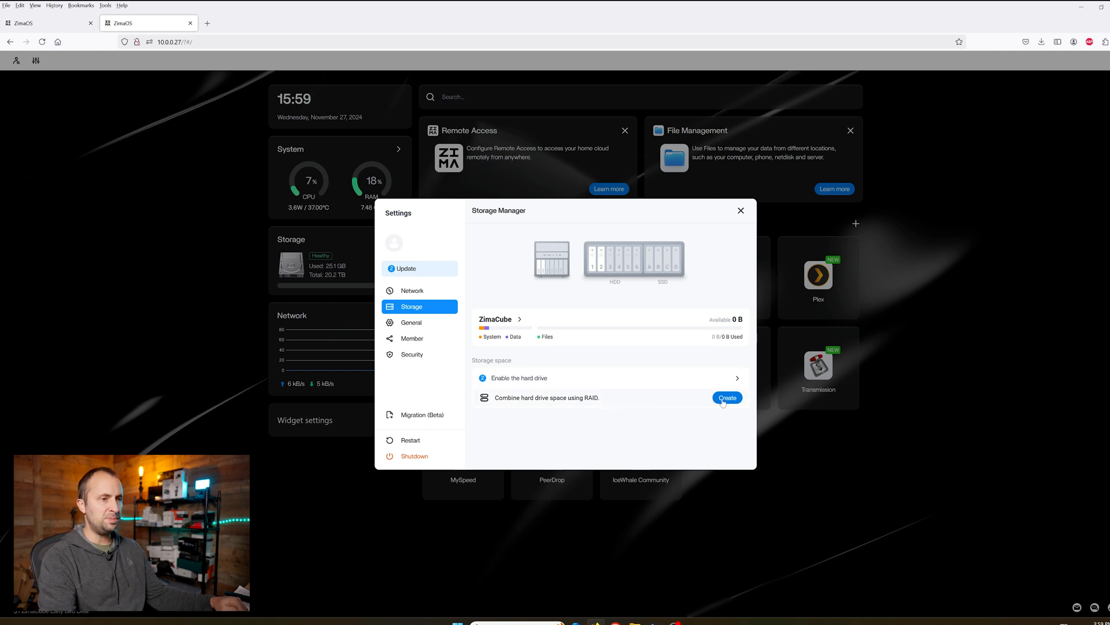
Begin combining the drives with RAID and choose RAID1 mirroring for the array.
{"action": "left_click", "coordinate": [727, 398]}
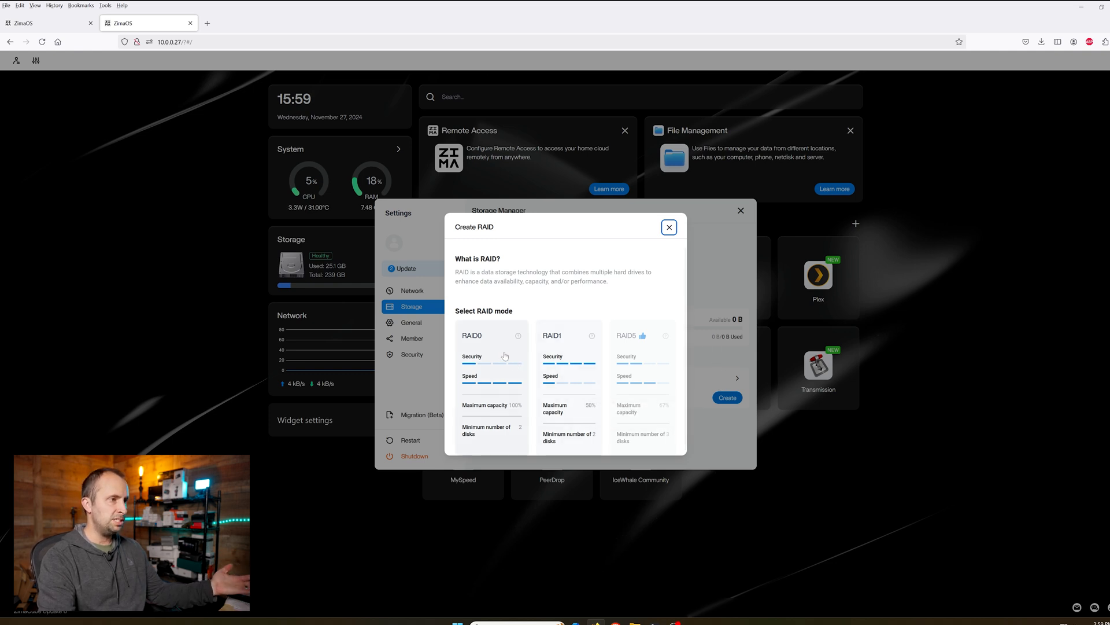
{"action": "mouse_move", "coordinate": [518, 337]}
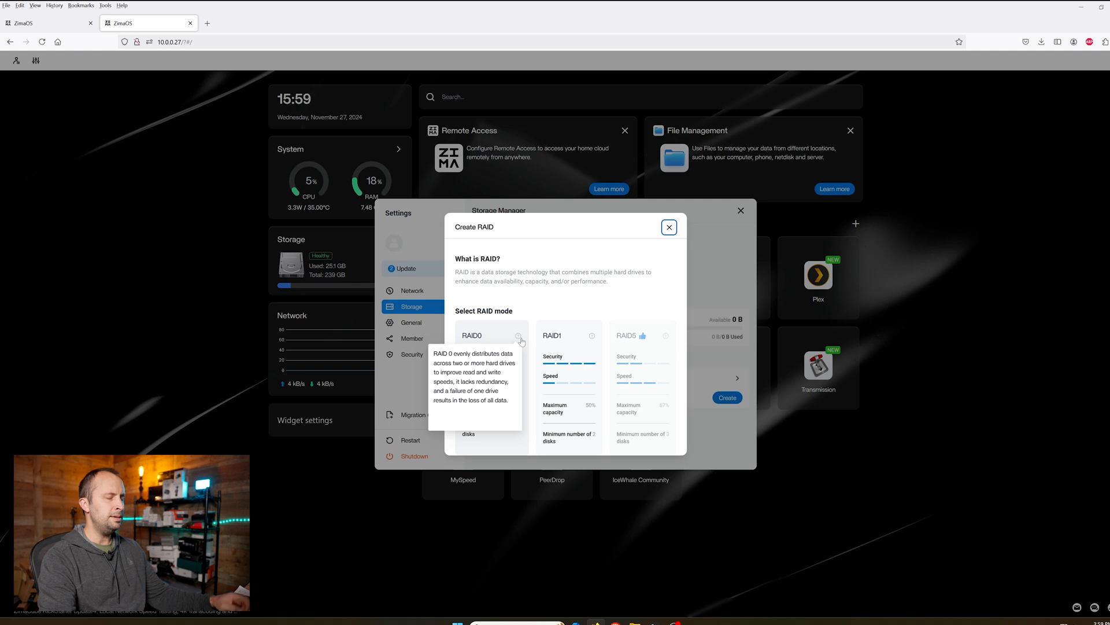
{"action": "mouse_move", "coordinate": [478, 340]}
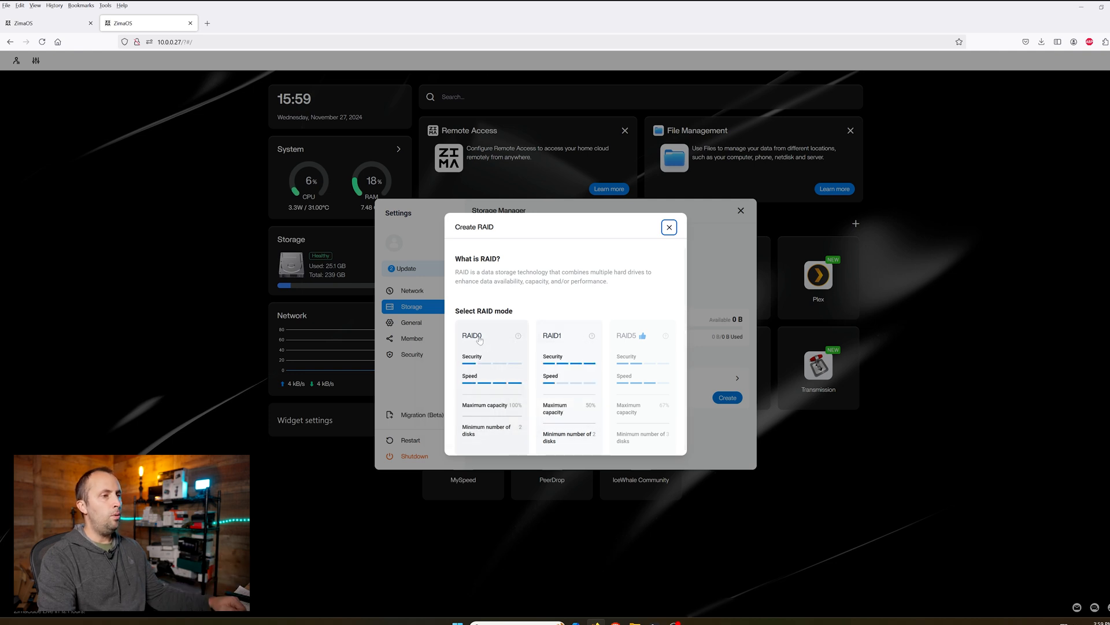
{"action": "mouse_move", "coordinate": [571, 444]}
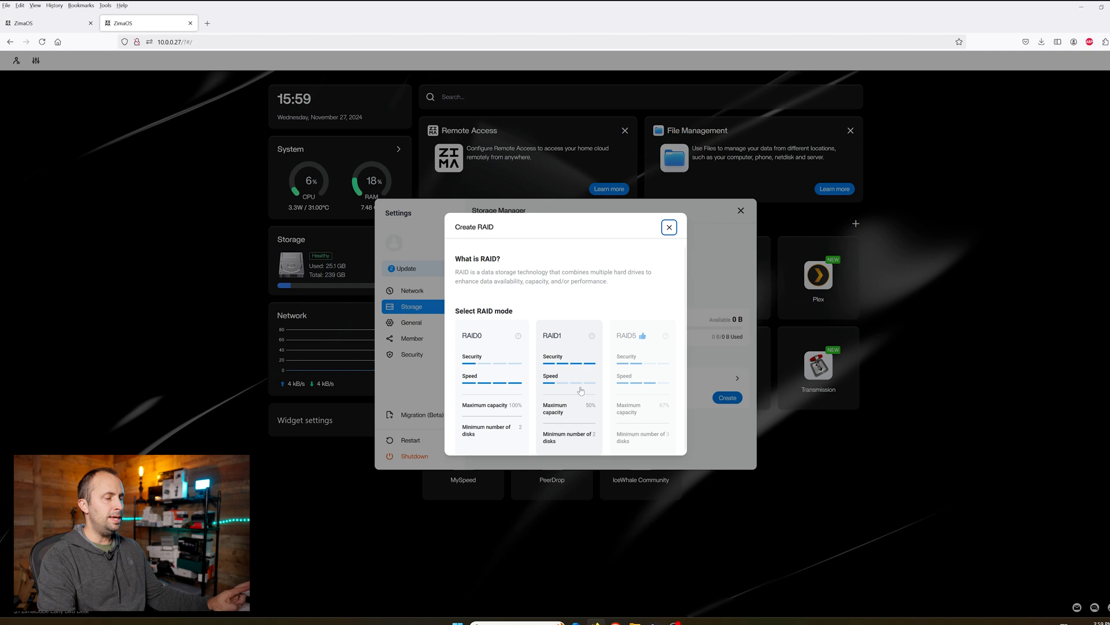
{"action": "mouse_move", "coordinate": [574, 340]}
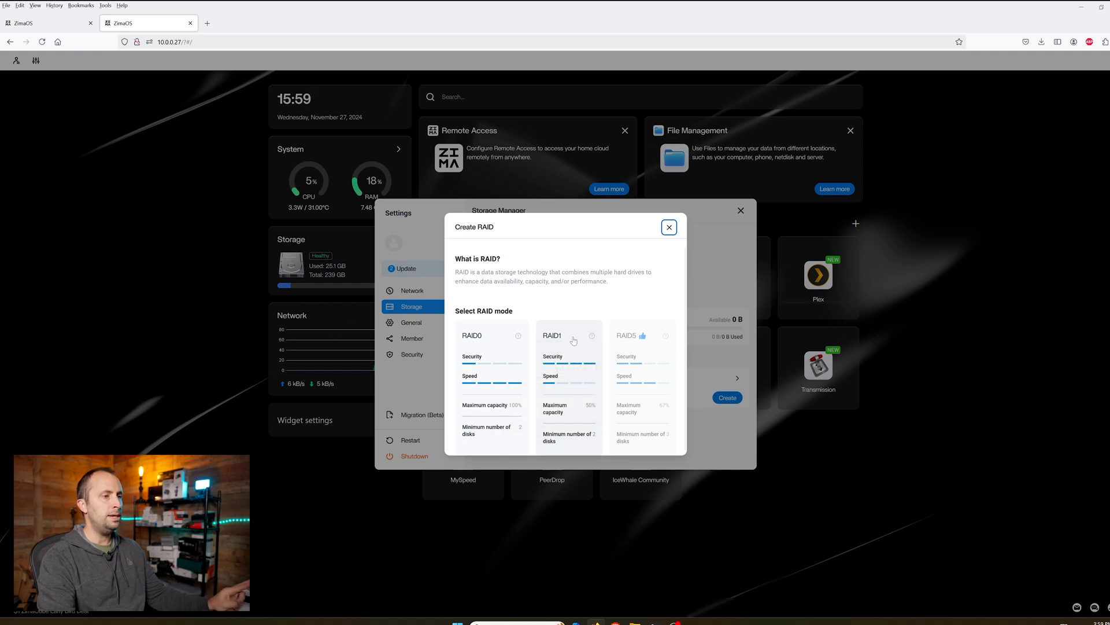
{"action": "mouse_move", "coordinate": [591, 335]}
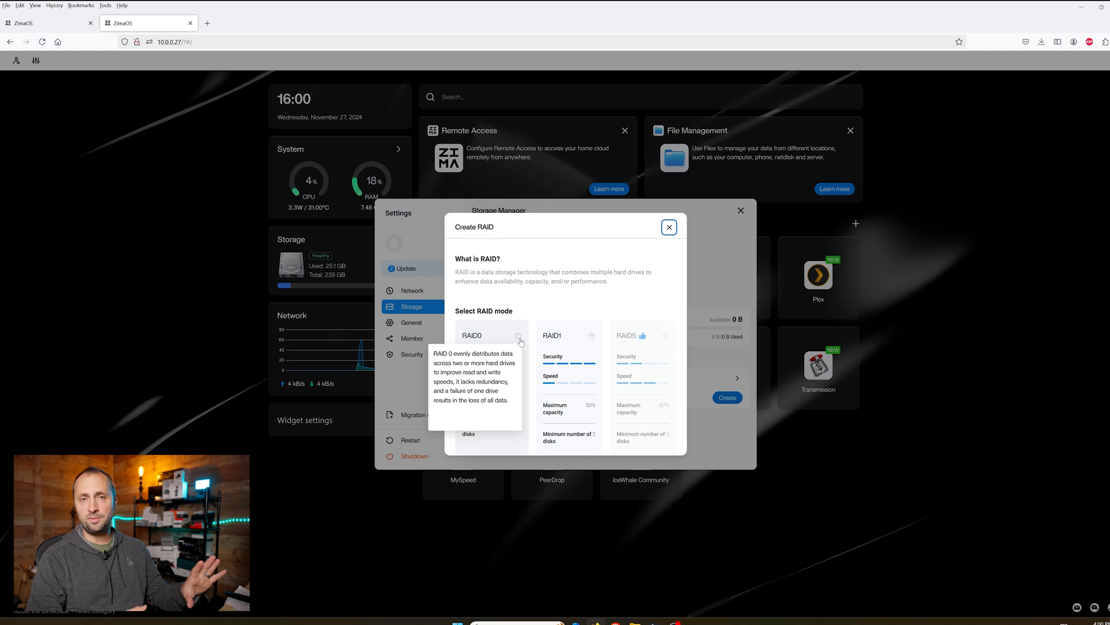
{"action": "mouse_move", "coordinate": [586, 347]}
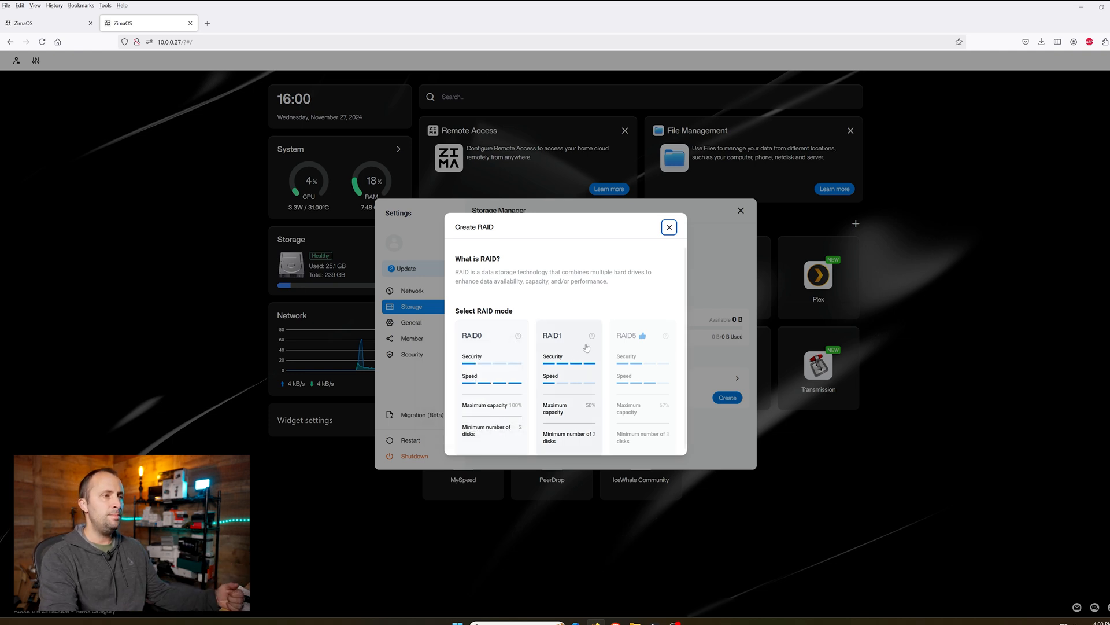
{"action": "mouse_move", "coordinate": [651, 351]}
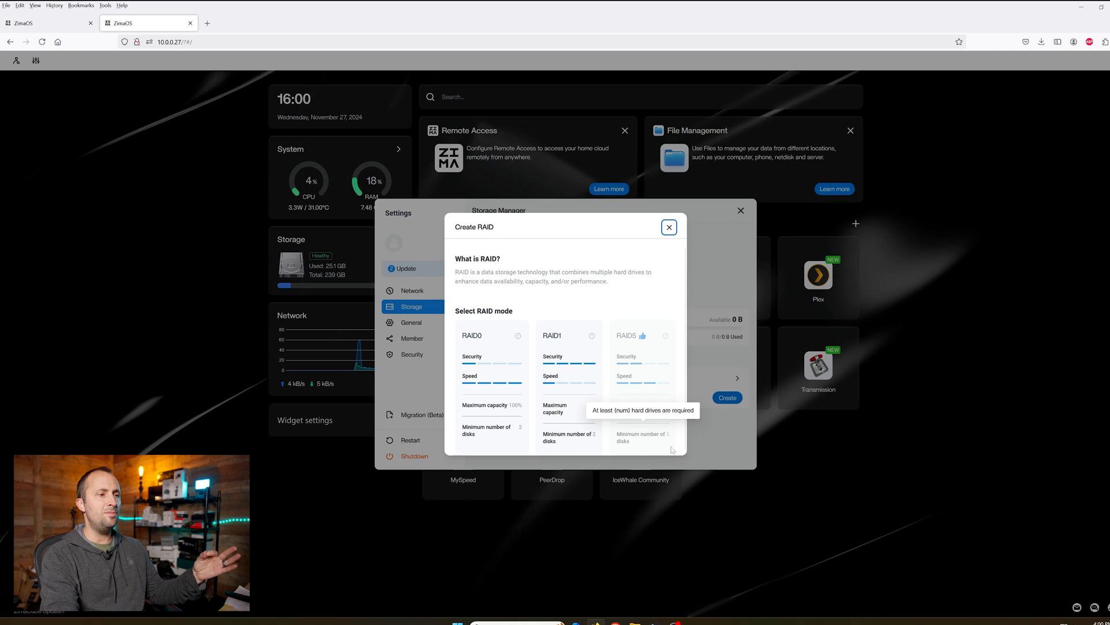
{"action": "mouse_move", "coordinate": [667, 335]}
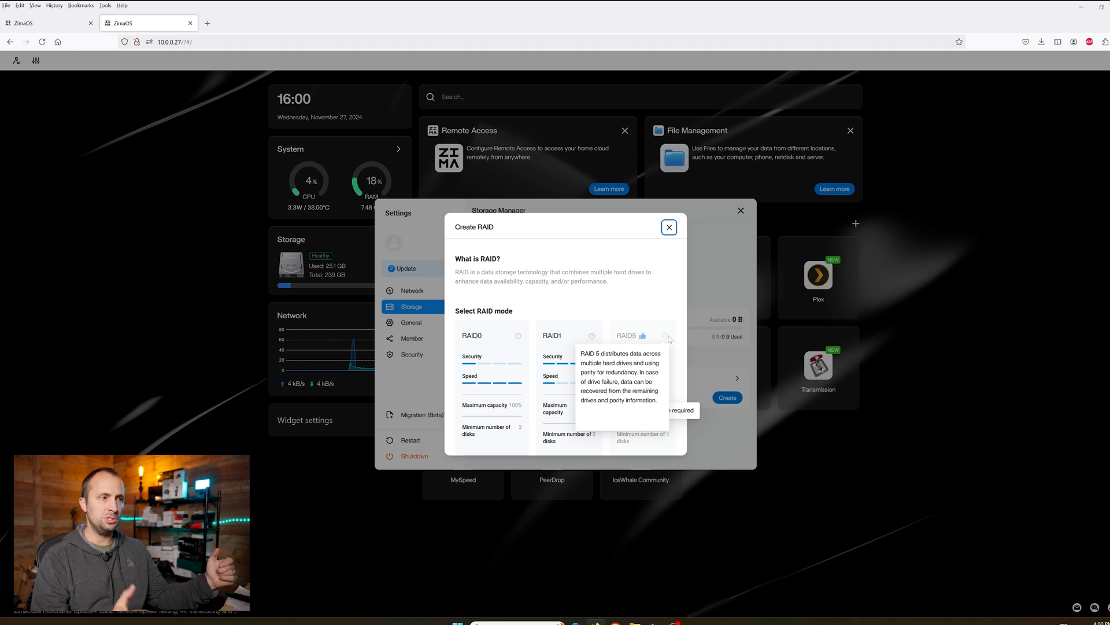
{"action": "left_click", "coordinate": [551, 336]}
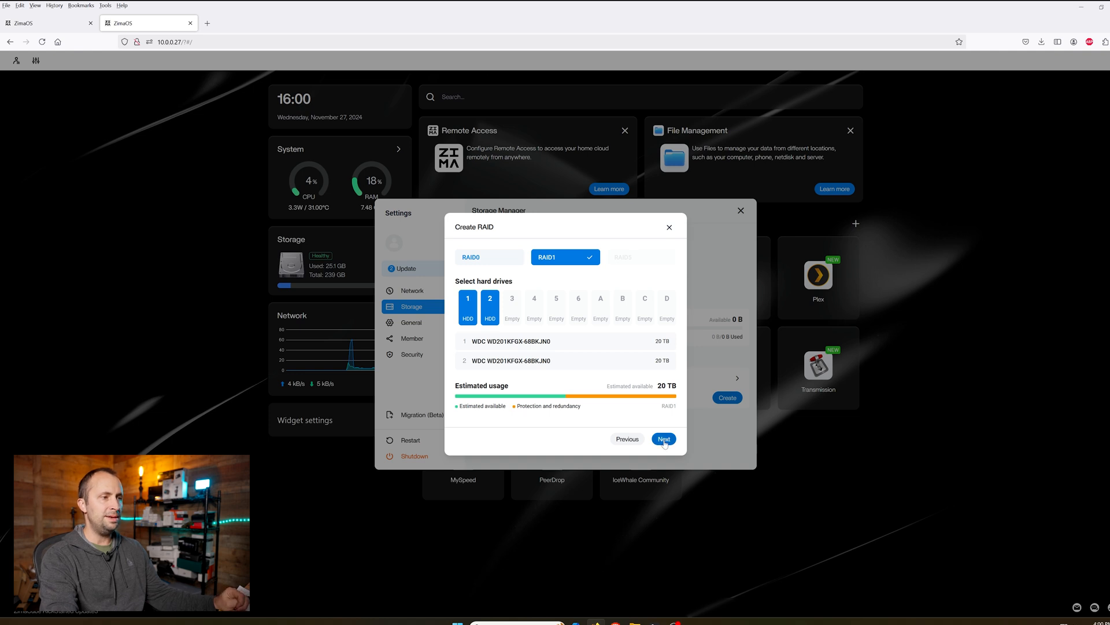
Confirm the two drives and create the RAID1_STORAGE array after acknowledging the warning.
{"action": "left_click", "coordinate": [663, 438]}
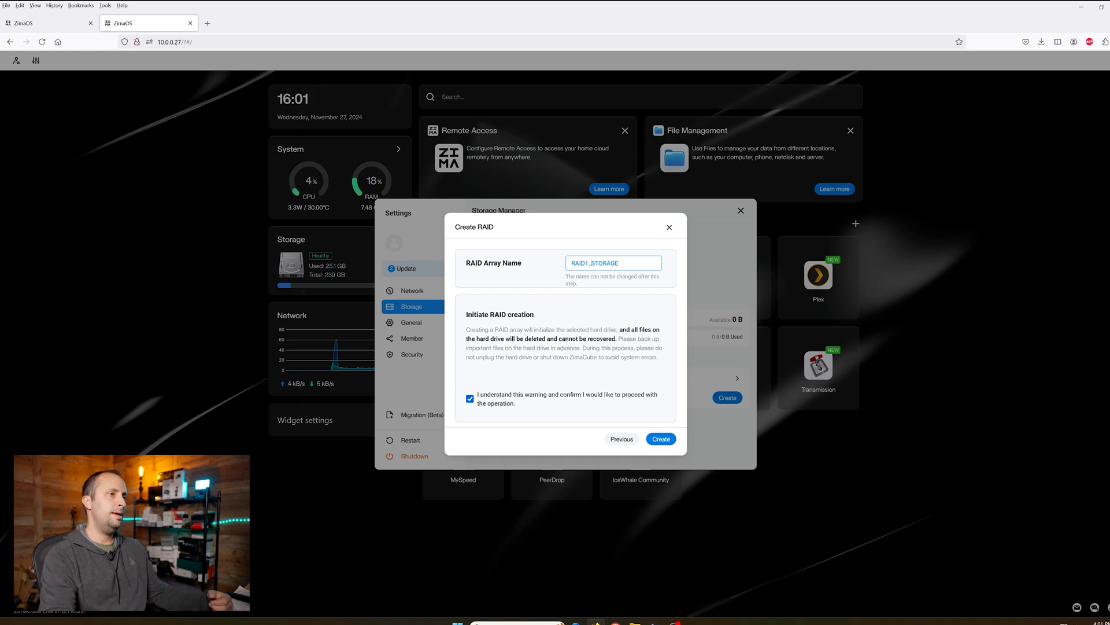
{"action": "left_click", "coordinate": [660, 438]}
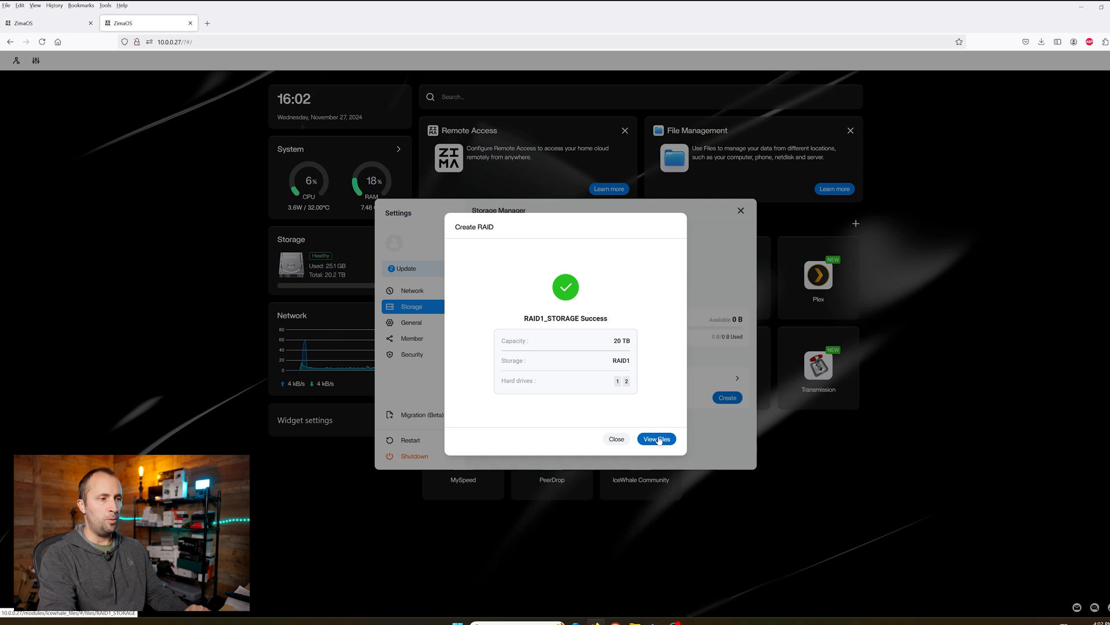
Open the new RAID1_STORAGE array's empty storage in Files.
{"action": "left_click", "coordinate": [656, 439]}
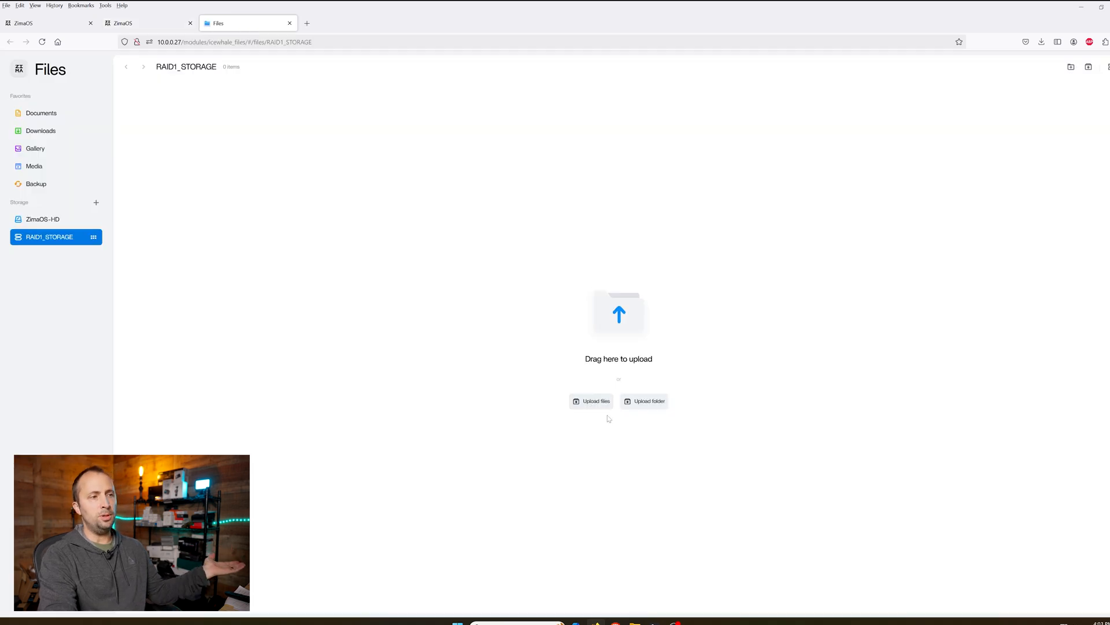
{"action": "mouse_move", "coordinate": [650, 406]}
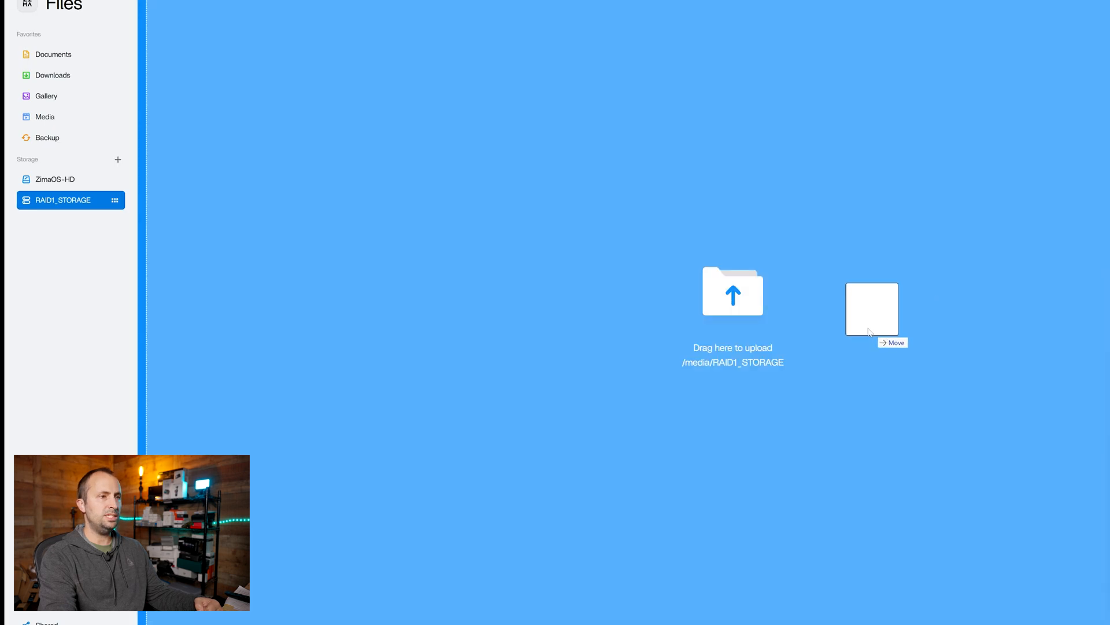
Drag a folder from the desktop into RAID1_STORAGE to upload it.
{"action": "left_click_drag", "start_coordinate": [871, 310], "coordinate": [734, 292]}
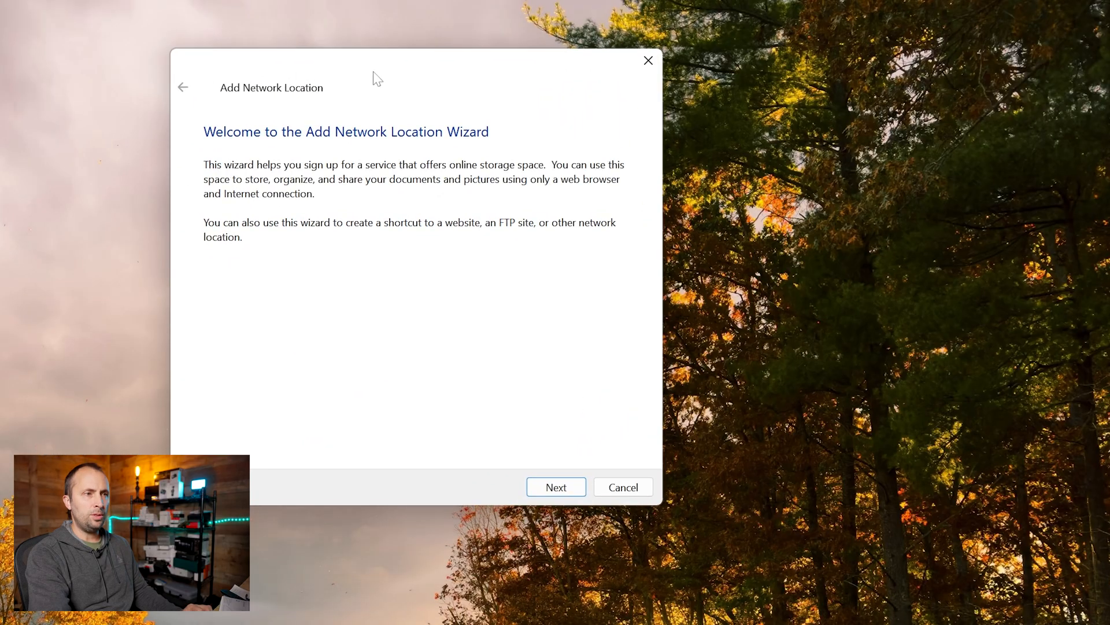
Enter the custom network location \\10.0.0.27\RAID1_STORAGE in the wizard and submit it.
{"action": "left_click", "coordinate": [557, 487]}
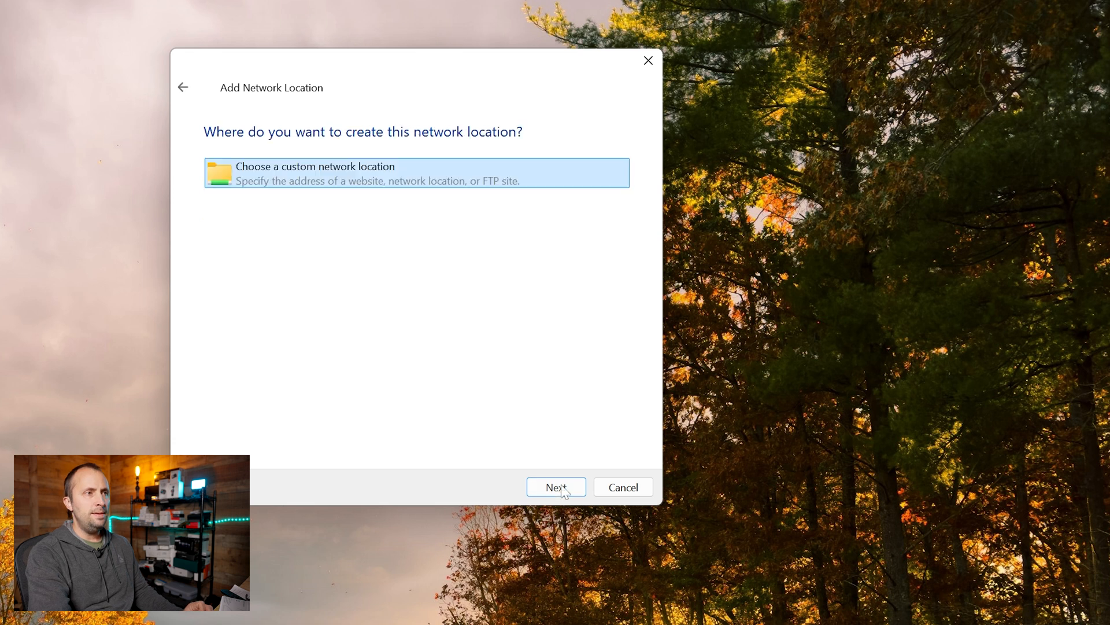
{"action": "left_click", "coordinate": [556, 486]}
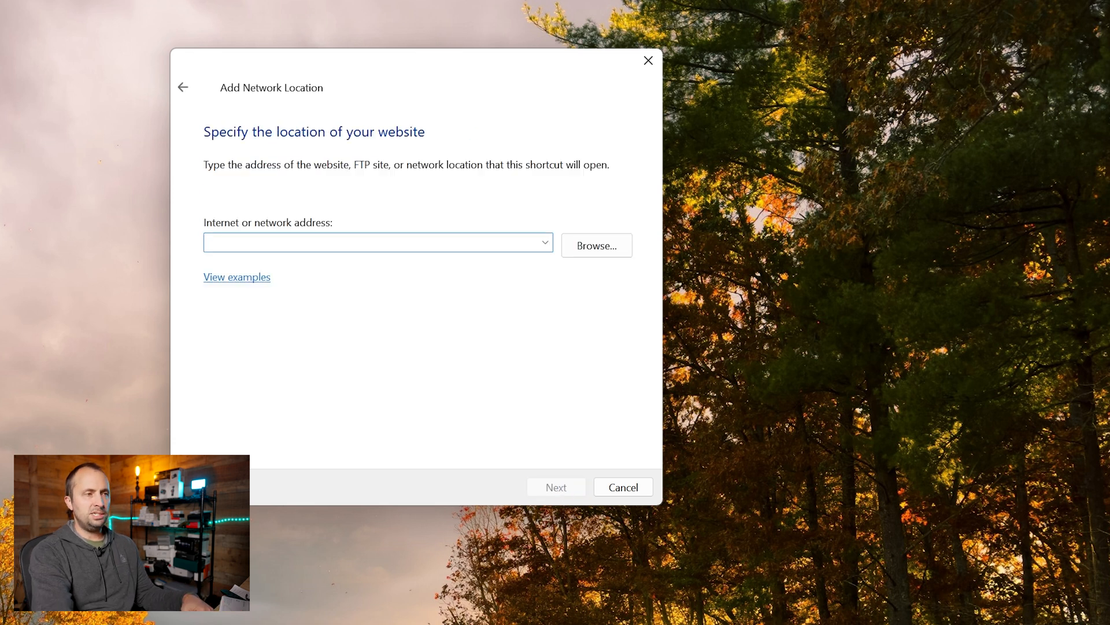
{"action": "type", "text": "\\\\10.0.0.27\\RAID1_STORAGE"}
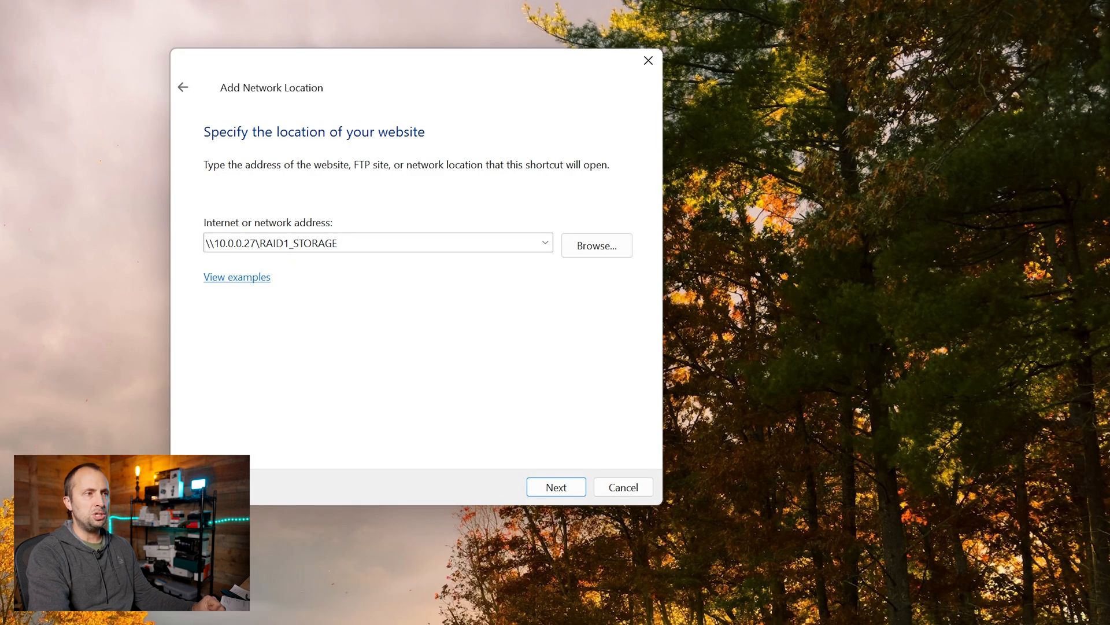
{"action": "mouse_move", "coordinate": [304, 269]}
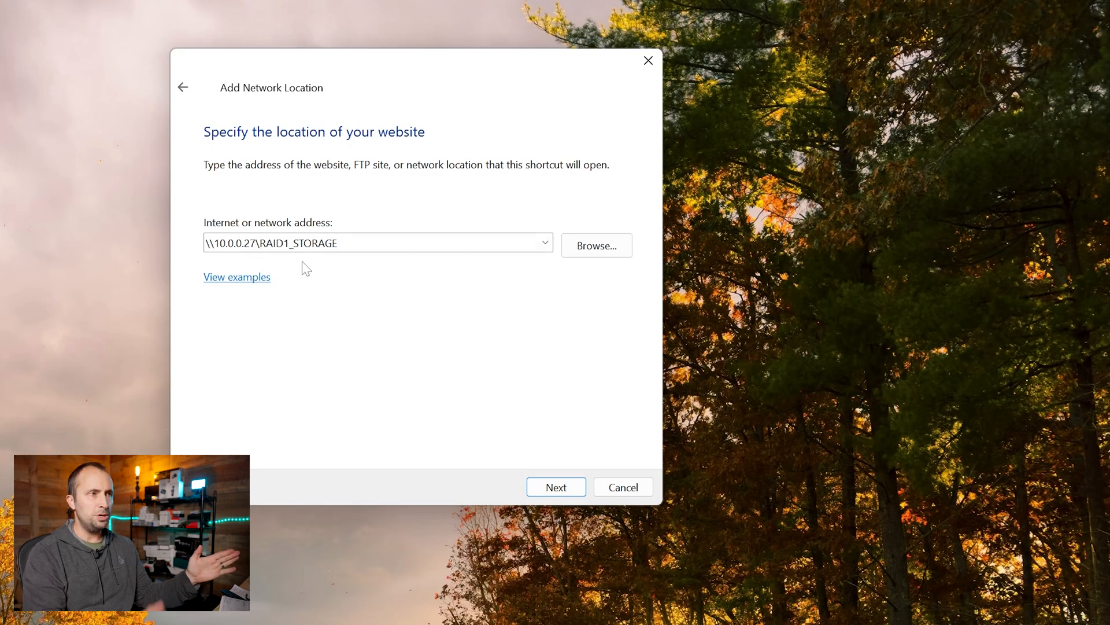
{"action": "mouse_move", "coordinate": [206, 267]}
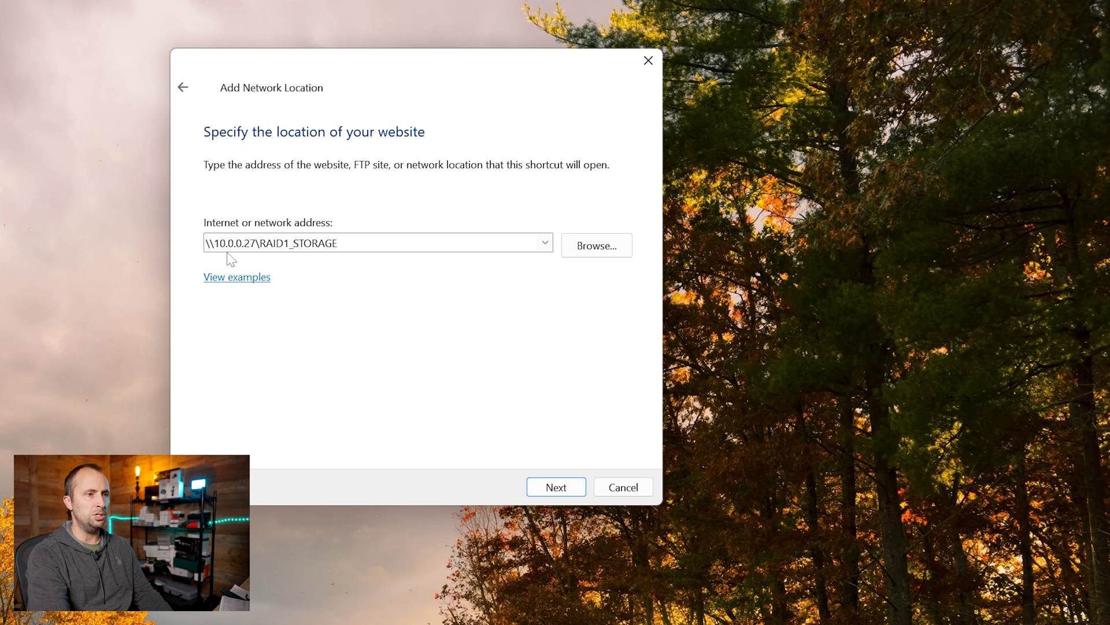
{"action": "left_click", "coordinate": [556, 486]}
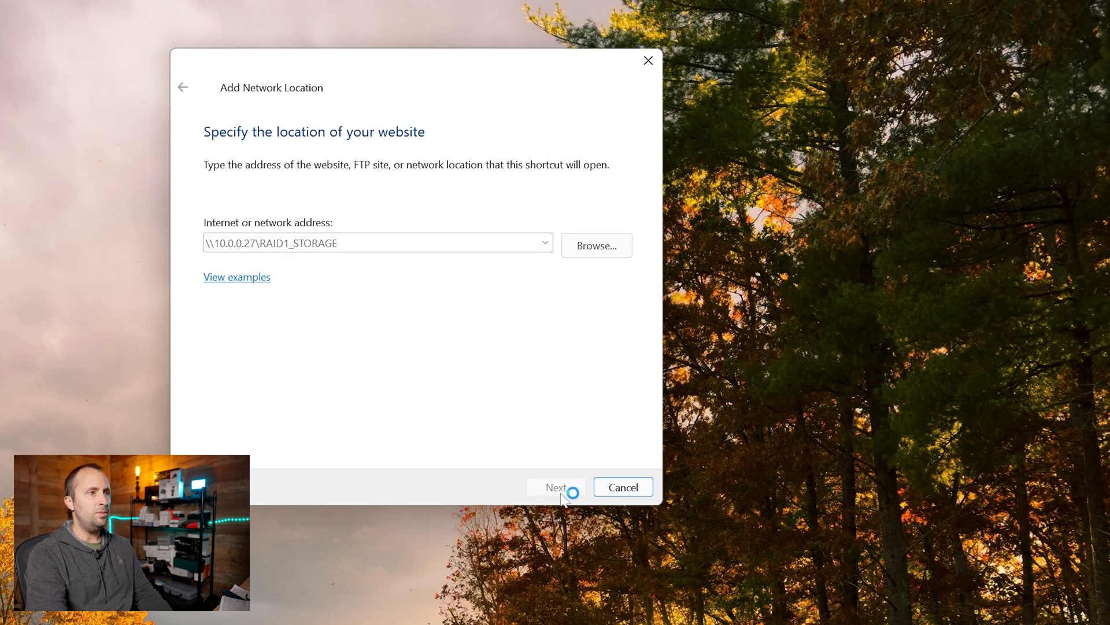
Name the location ZIMACUBE PERSONAL CLOUD and finish the wizard to open the share.
{"action": "left_click", "coordinate": [555, 487]}
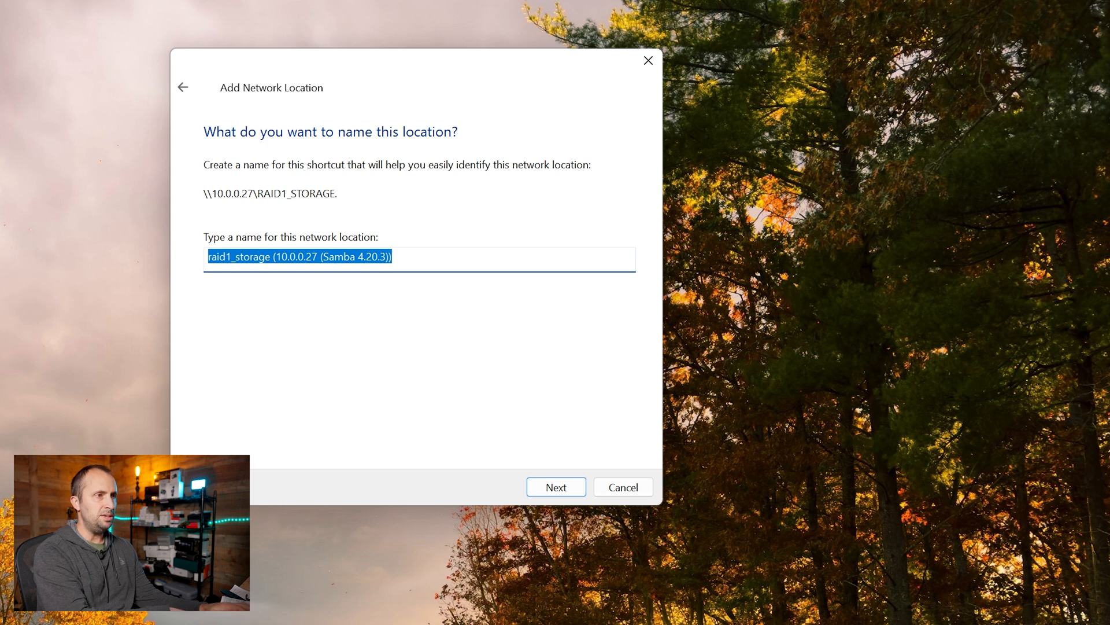
{"action": "type", "text": "ZIMACUBE OP"}
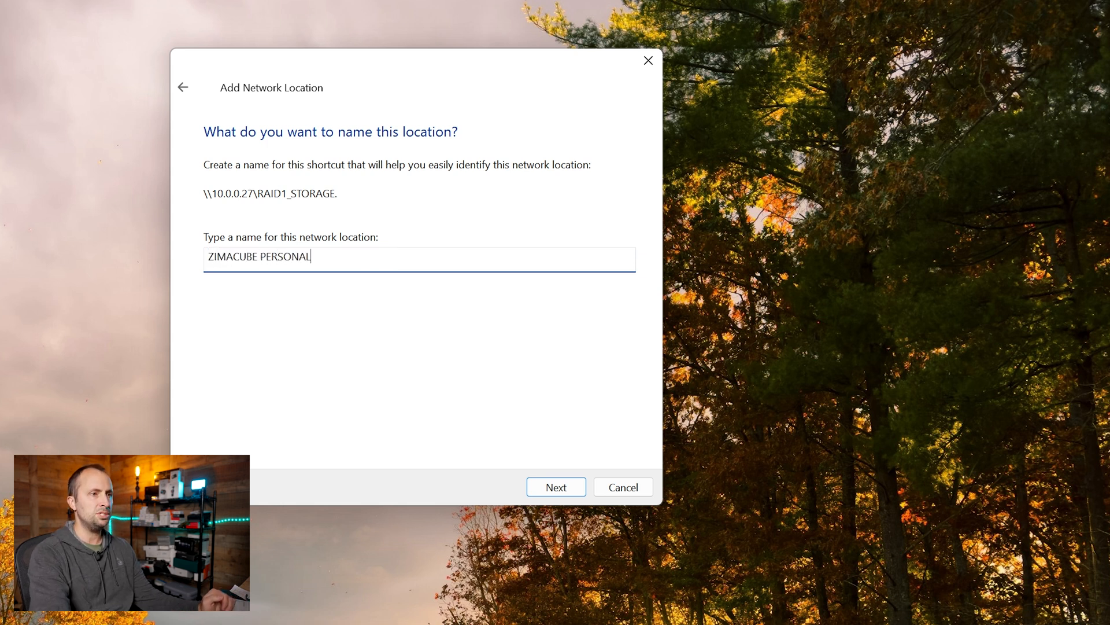
{"action": "left_click", "coordinate": [555, 486]}
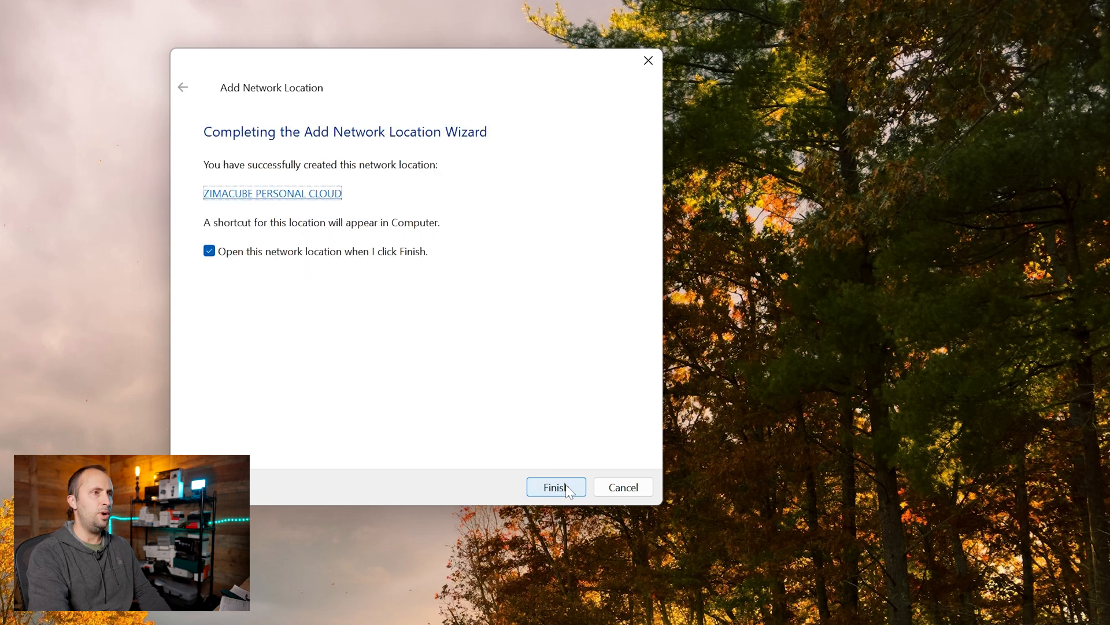
{"action": "left_click", "coordinate": [556, 487]}
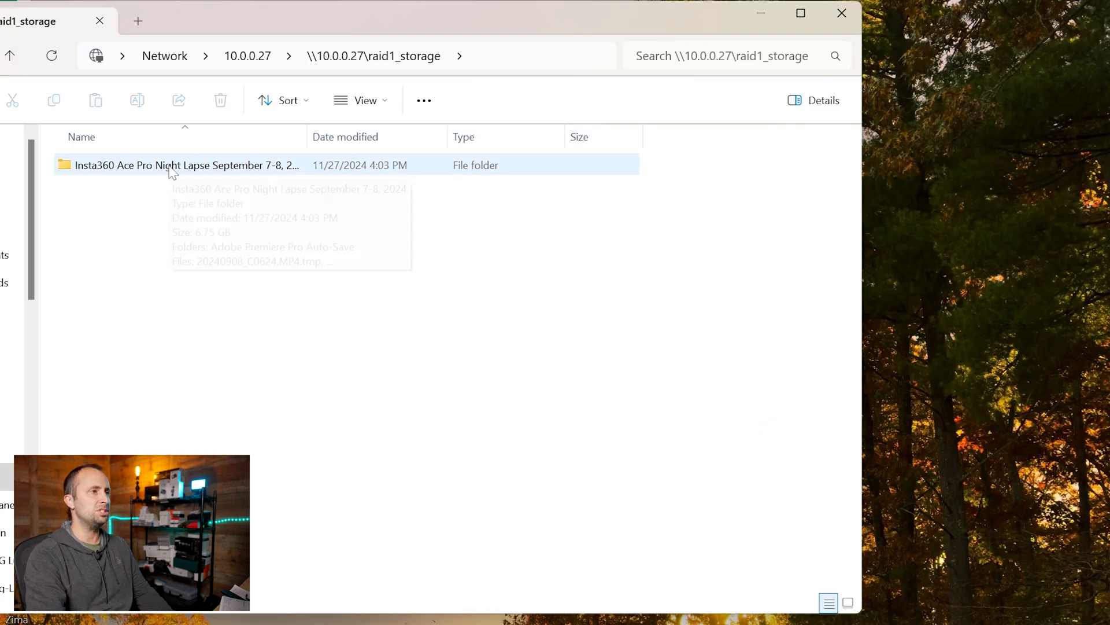
{"action": "mouse_move", "coordinate": [206, 199]}
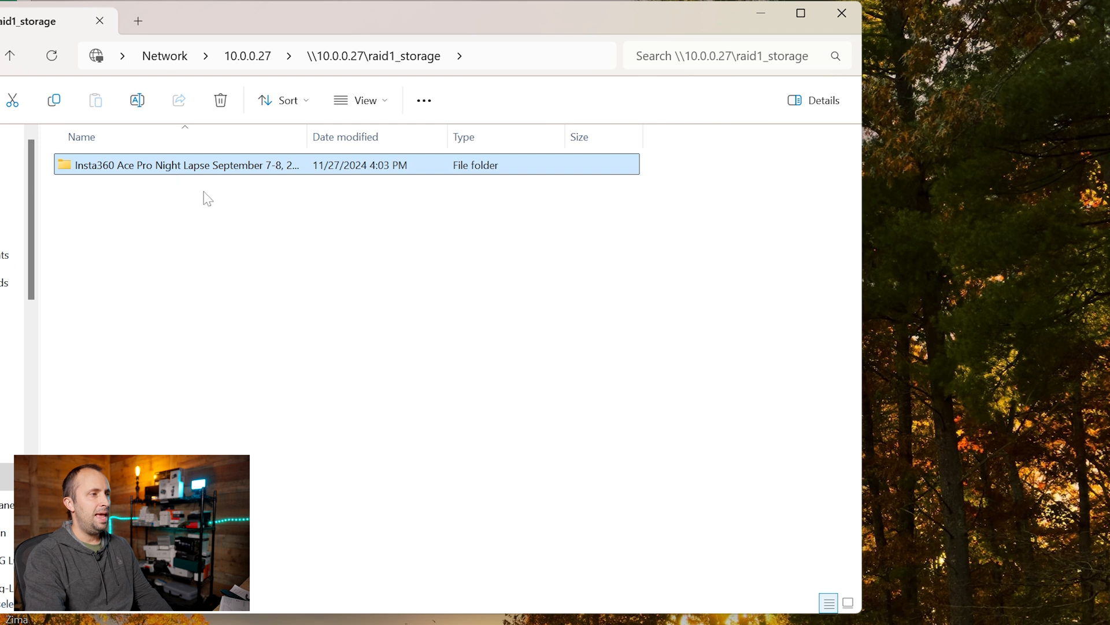